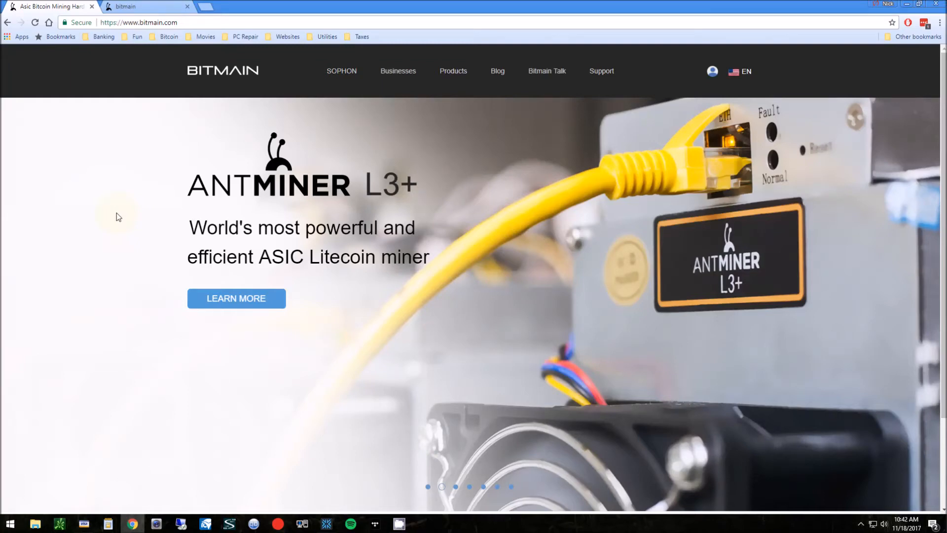
pyautogui.moveTo(371, 277)
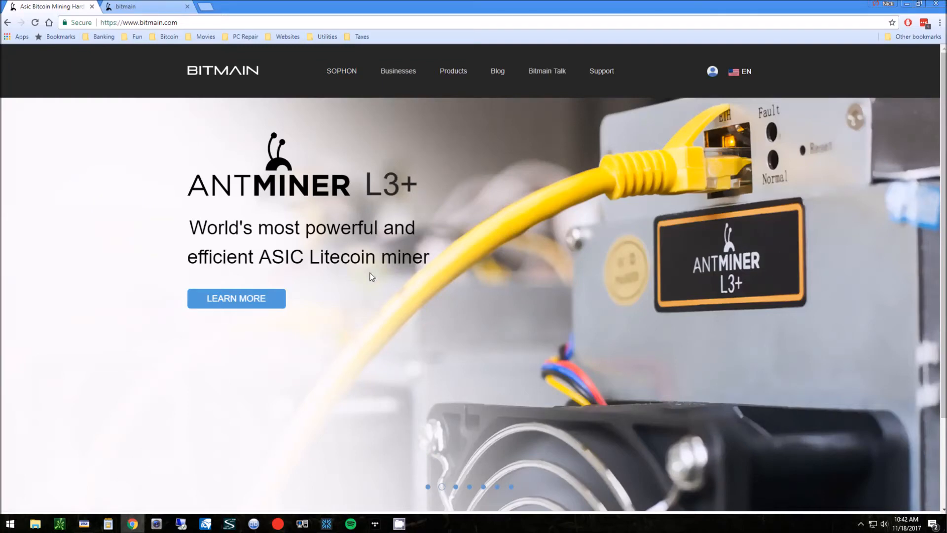
pyautogui.moveTo(255, 110)
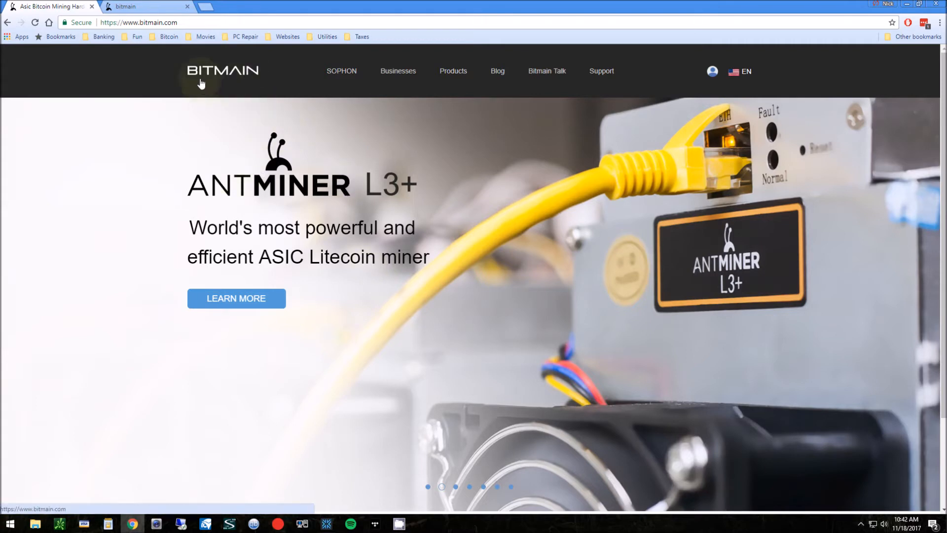
pyautogui.moveTo(278, 78)
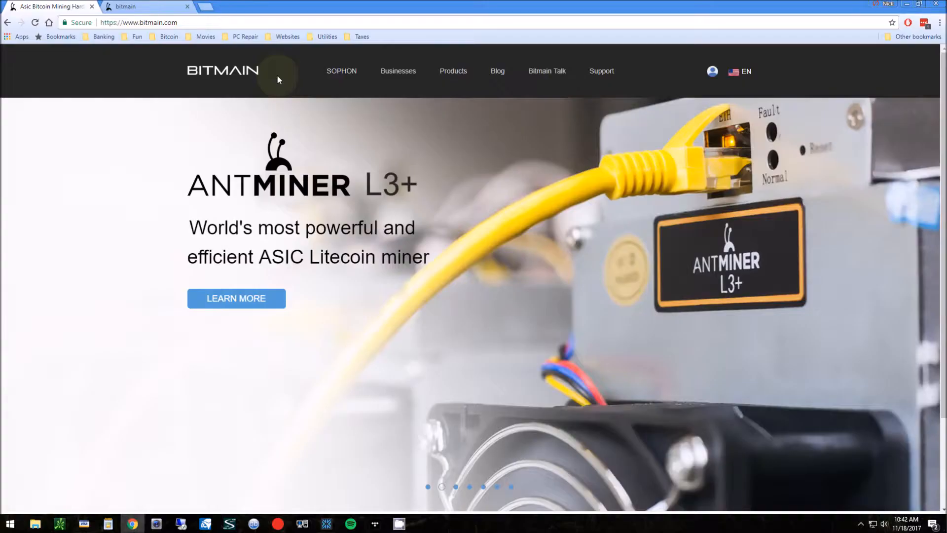
pyautogui.moveTo(262, 100)
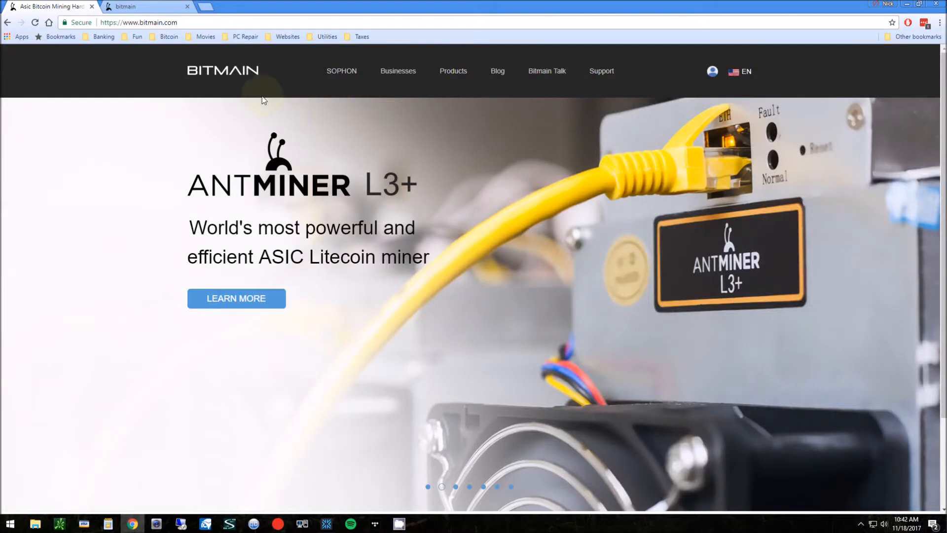
pyautogui.moveTo(195, 85)
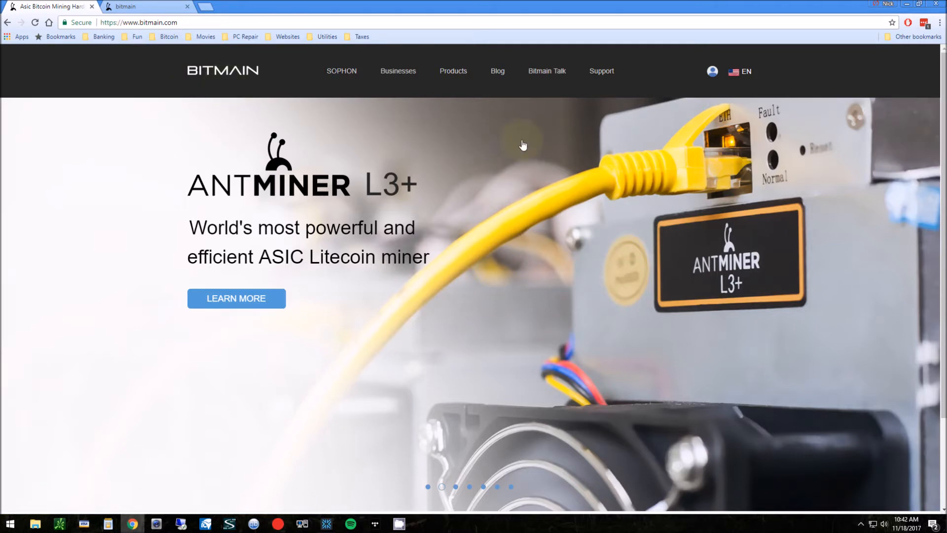
pyautogui.moveTo(293, 129)
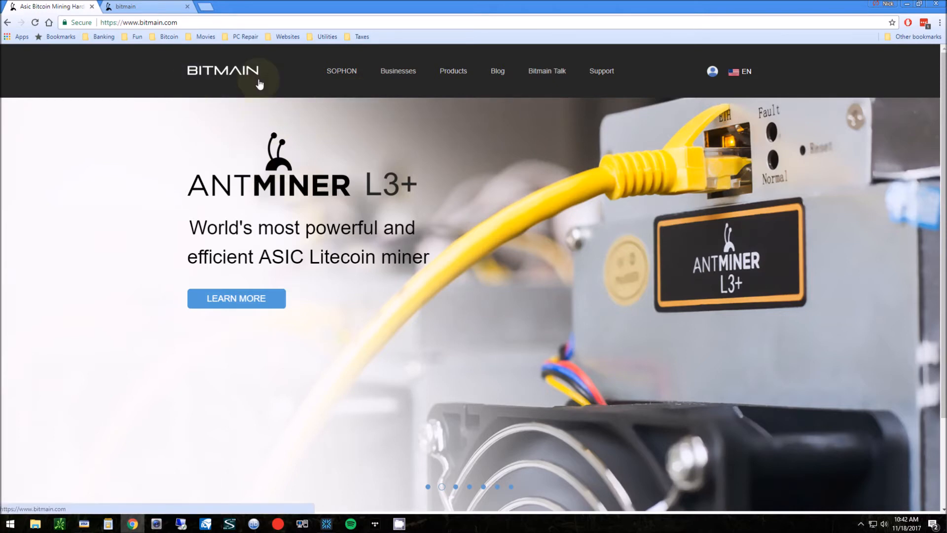
pyautogui.moveTo(276, 184)
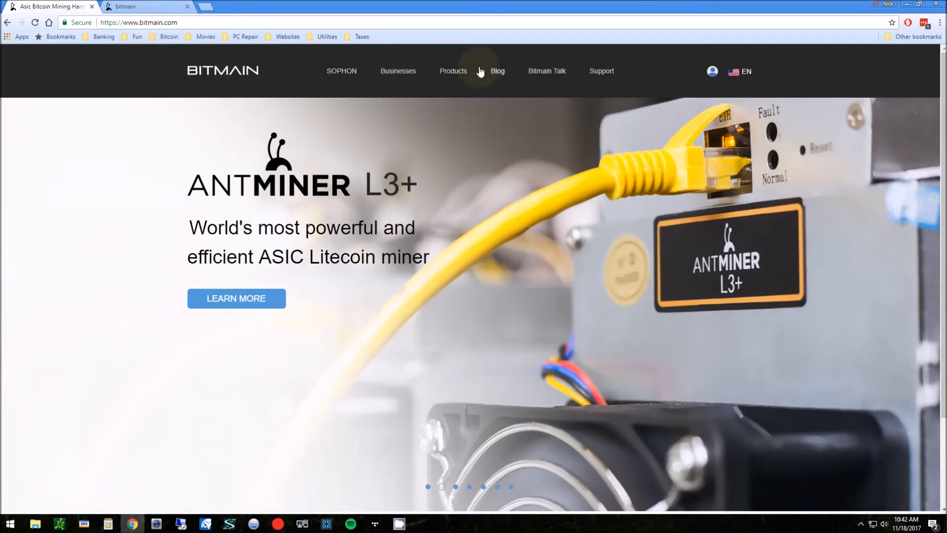
pyautogui.moveTo(453, 76)
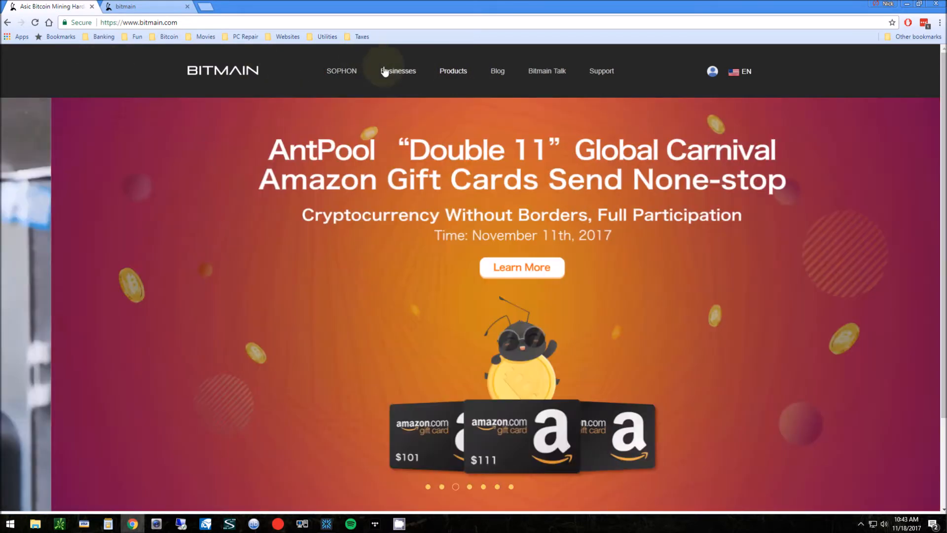
# Bring up the shop's product cards with the Antminer listings and APW3++ December Batch supply.
pyautogui.click(453, 71)
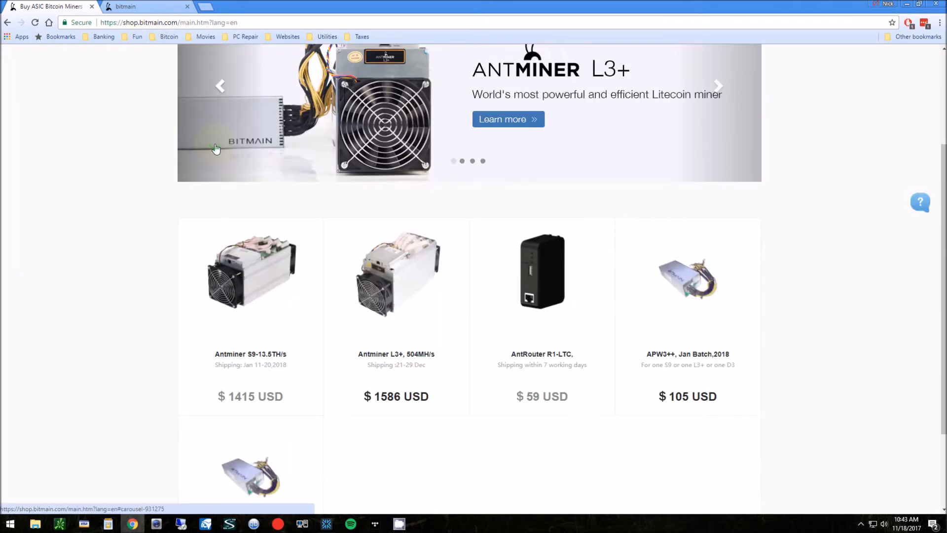
pyautogui.scroll(-3)
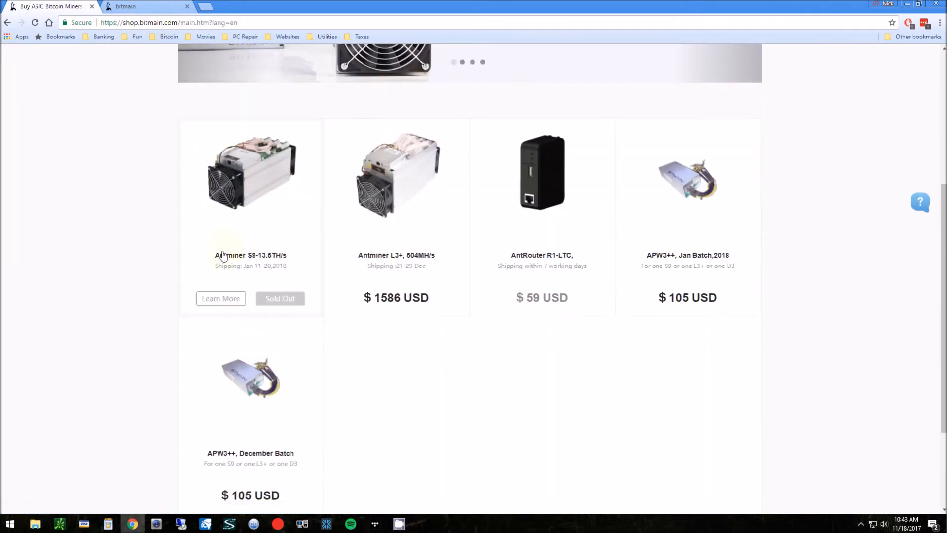
pyautogui.moveTo(284, 275)
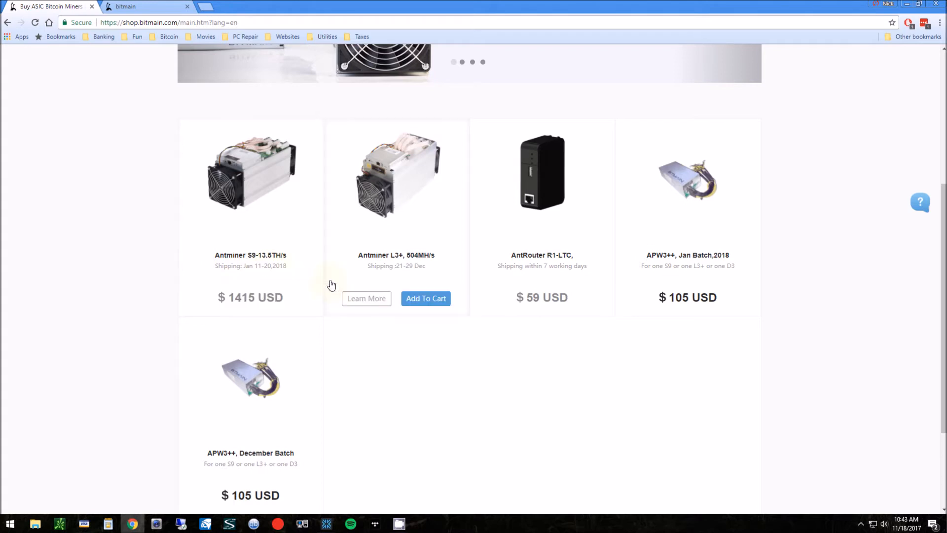
pyautogui.moveTo(402, 274)
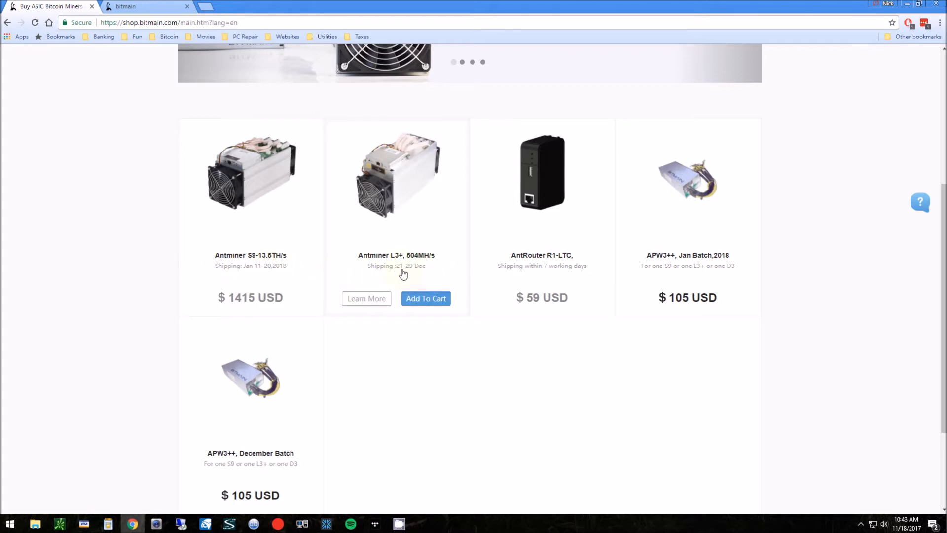
pyautogui.moveTo(425, 276)
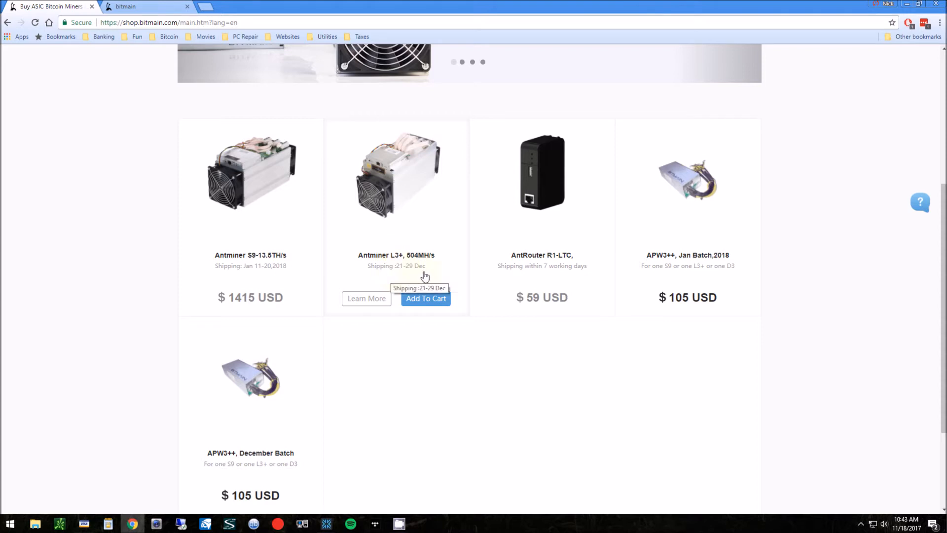
pyautogui.moveTo(391, 276)
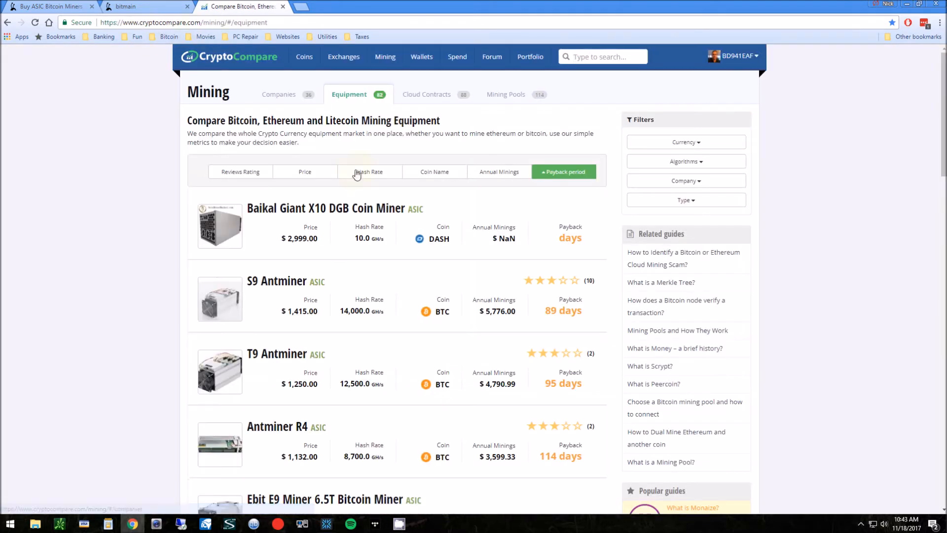
# Scroll the mining equipment comparison down to the L3+ Antminer's price and payback.
pyautogui.scroll(-3)
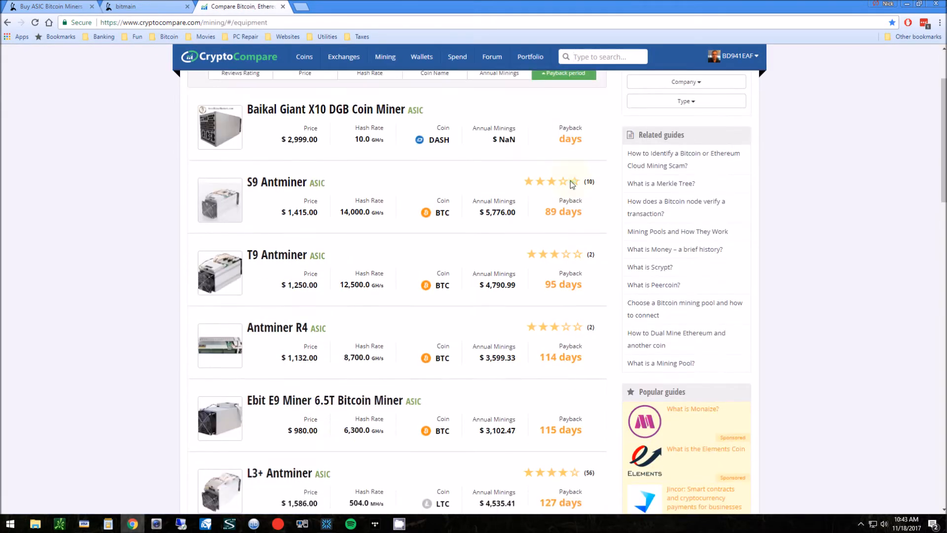
pyautogui.scroll(-3)
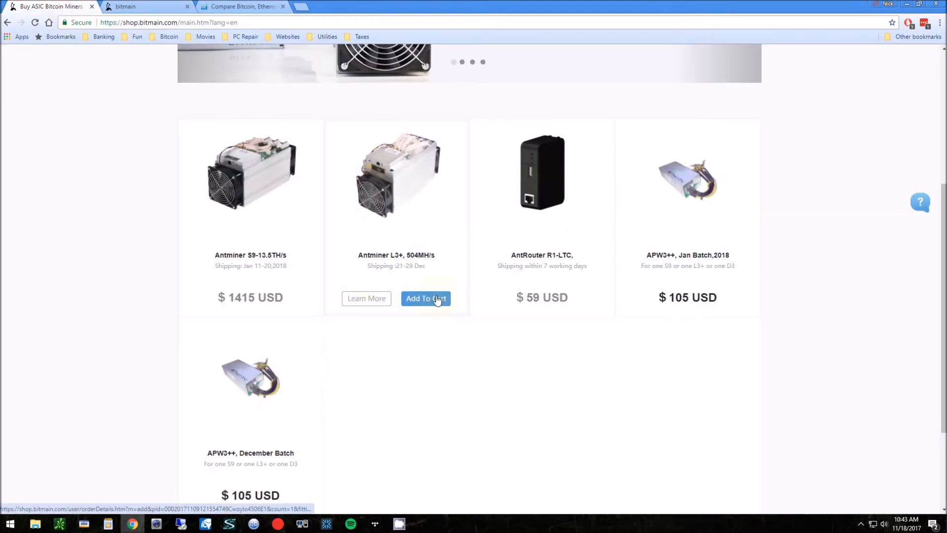
pyautogui.moveTo(397, 159)
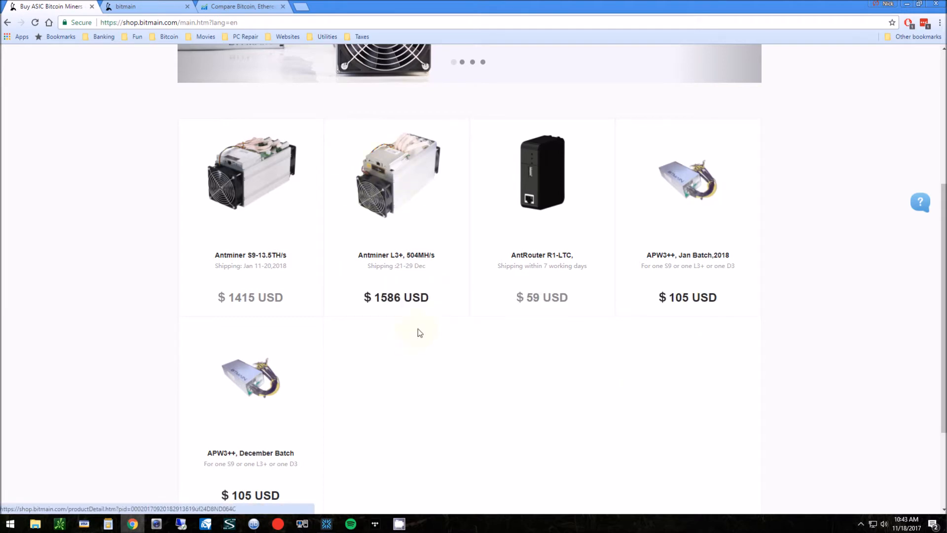
# Add the APW3++ December Batch power supply to the cart and go to the cart.
pyautogui.scroll(-3)
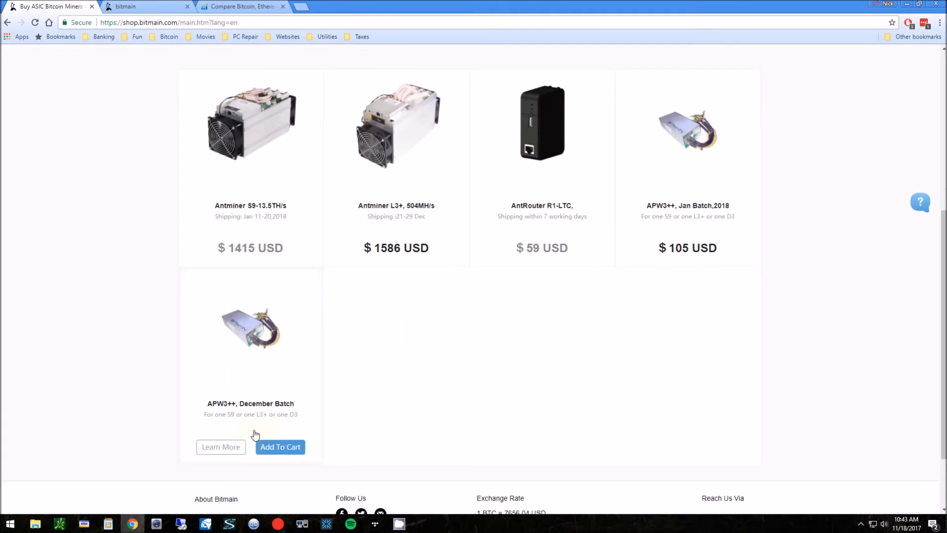
pyautogui.moveTo(268, 381)
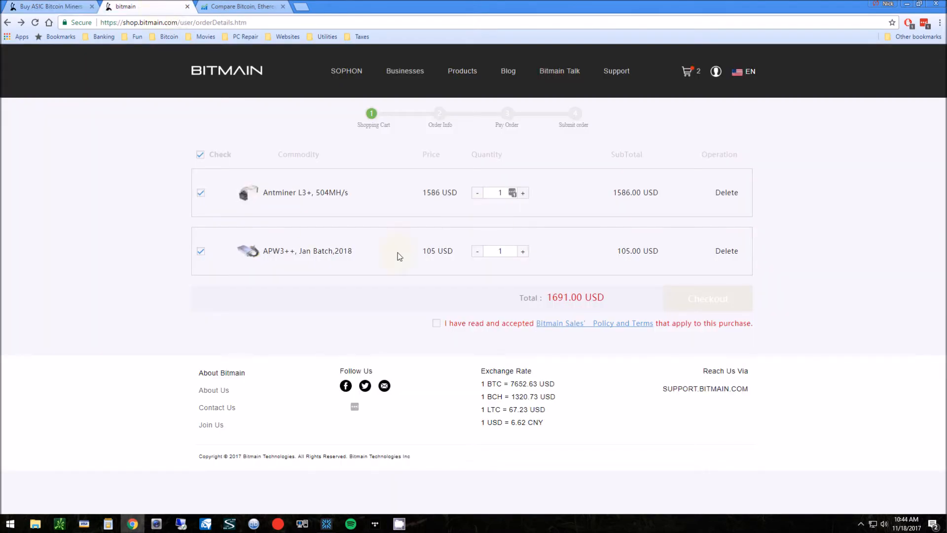
pyautogui.click(201, 251)
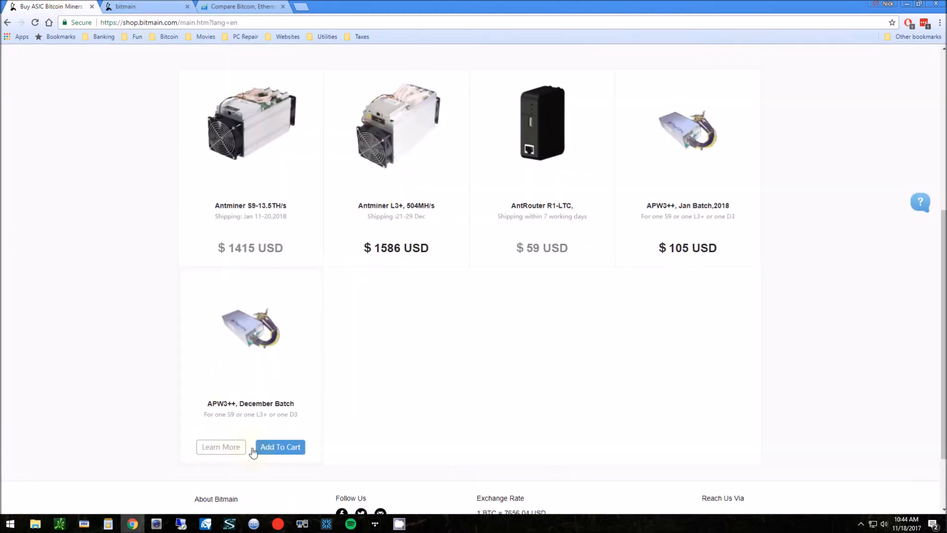
pyautogui.click(279, 446)
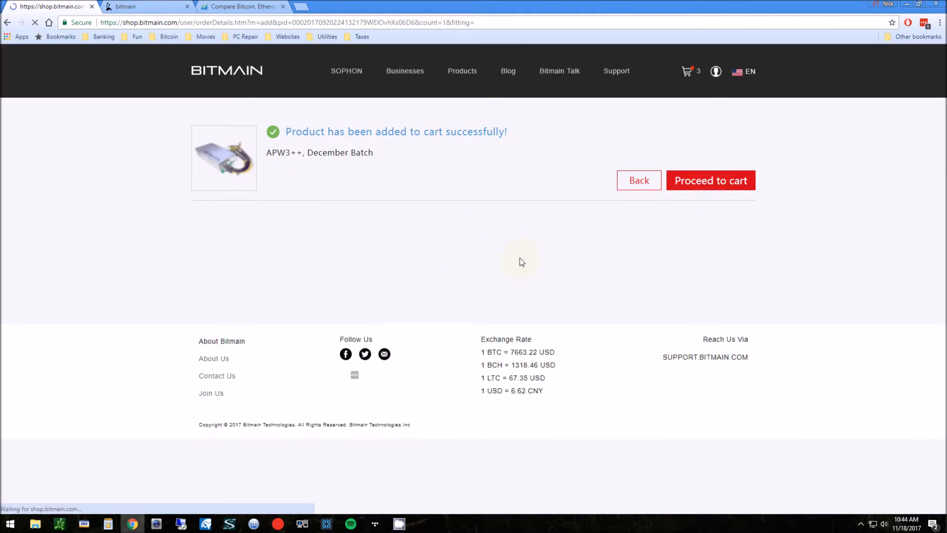
pyautogui.click(710, 179)
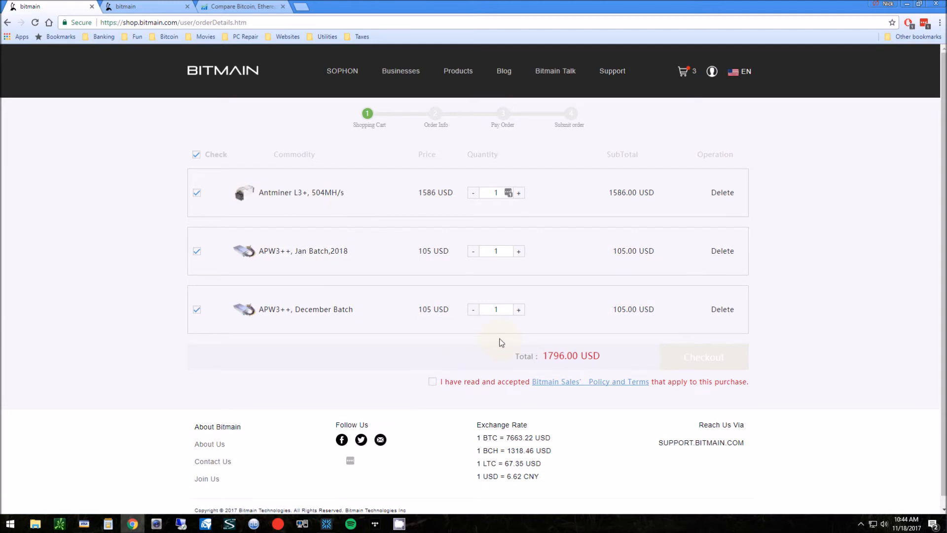
pyautogui.moveTo(379, 279)
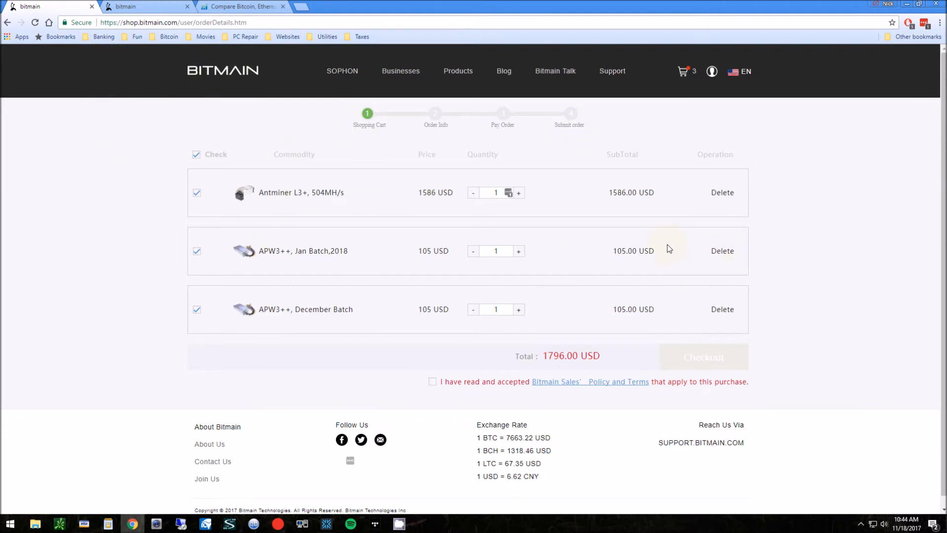
pyautogui.moveTo(725, 298)
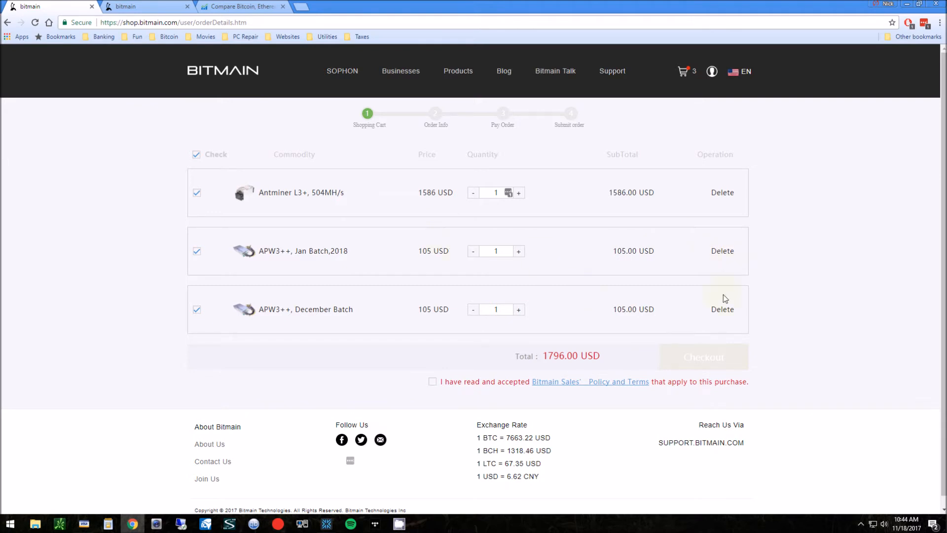
# Remove the APW3++ Jan Batch item, leaving the L3+ and December supply at $1,691.
pyautogui.click(722, 250)
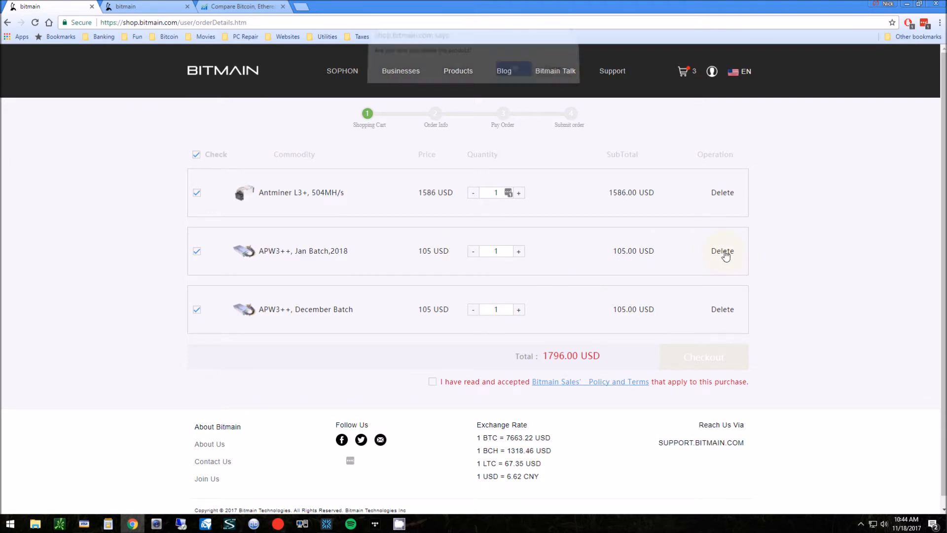
pyautogui.click(722, 251)
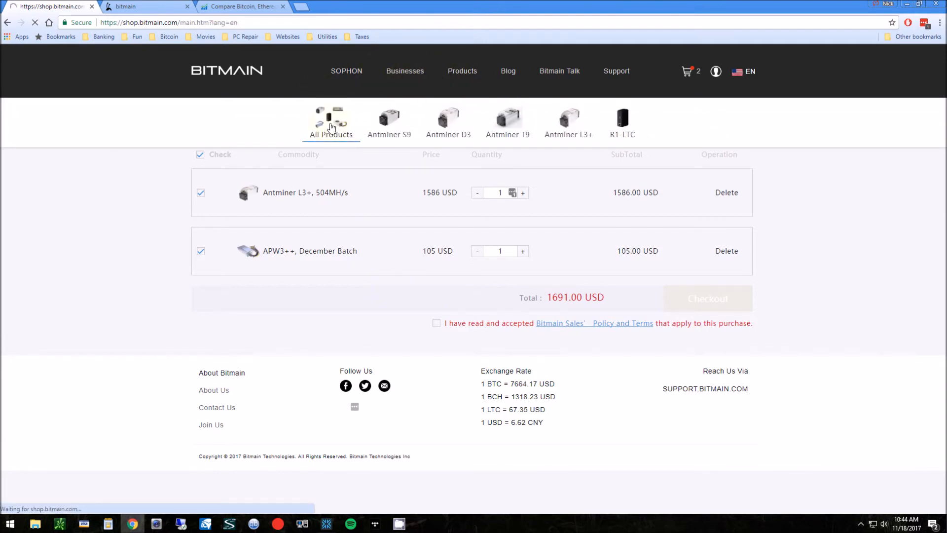
# View the Antminer L3+ product details and its Bitcoin Cash only payment note.
pyautogui.click(331, 120)
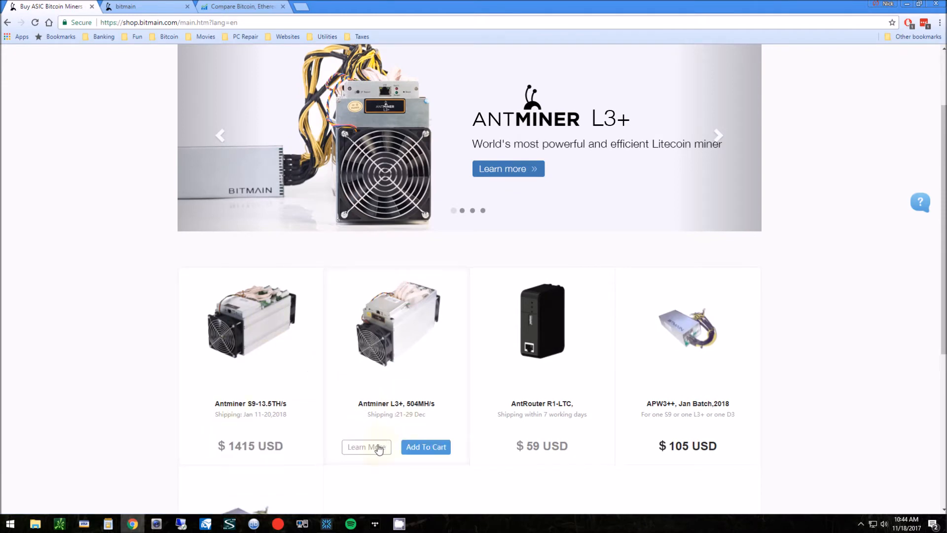
pyautogui.click(366, 447)
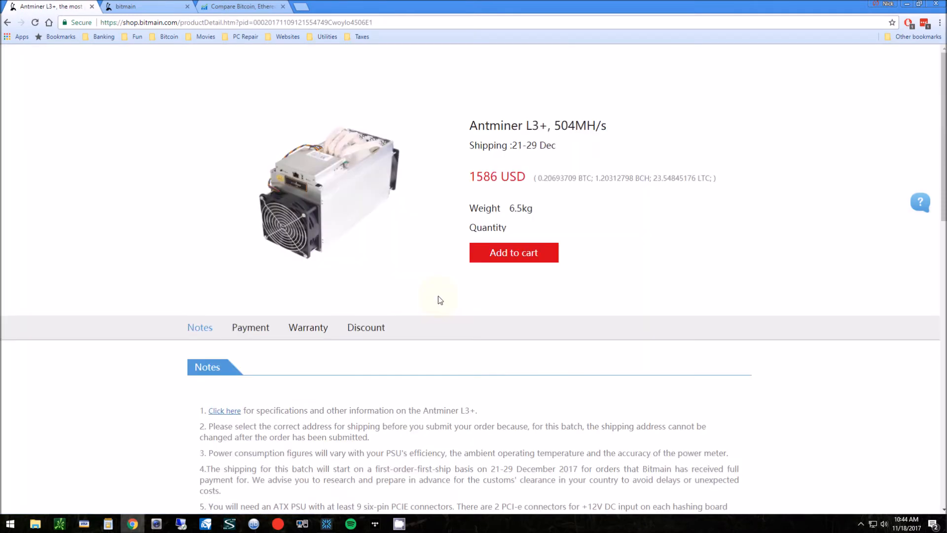
pyautogui.click(250, 327)
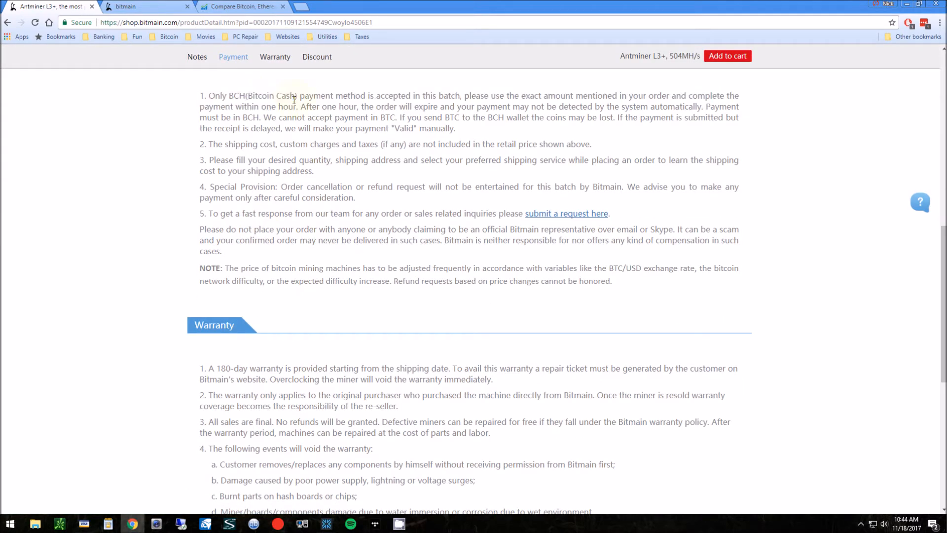
pyautogui.doubleClick(271, 96)
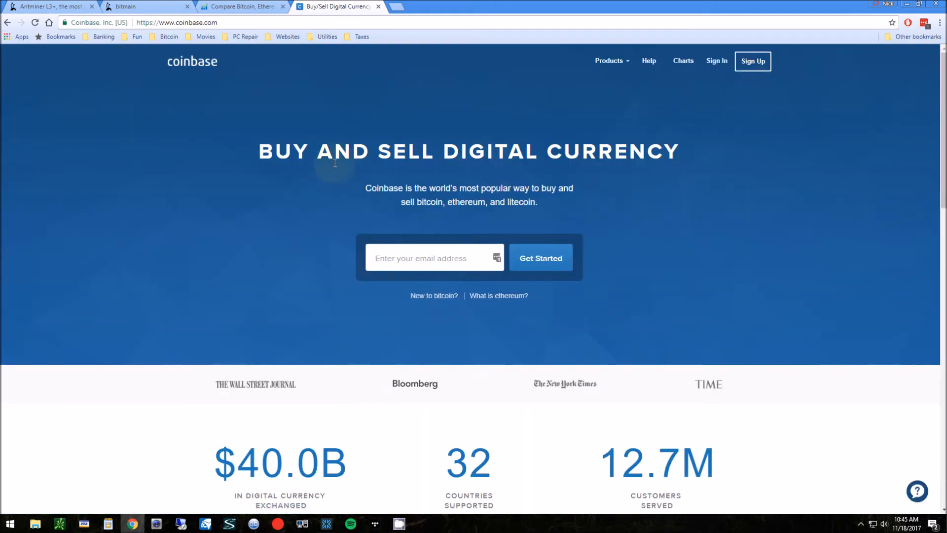
pyautogui.moveTo(592, 355)
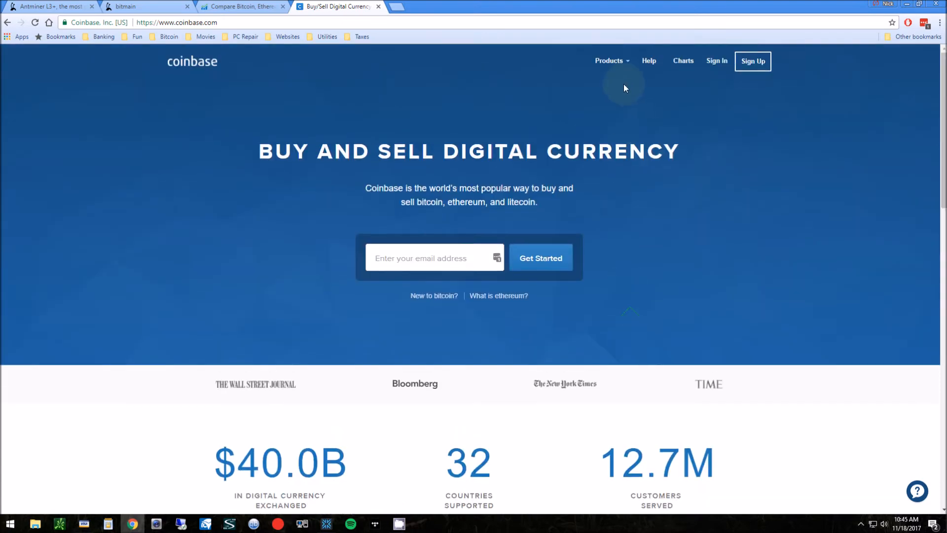
# Show the Coinbase Buy and Sell Digital Currency homepage.
pyautogui.click(610, 60)
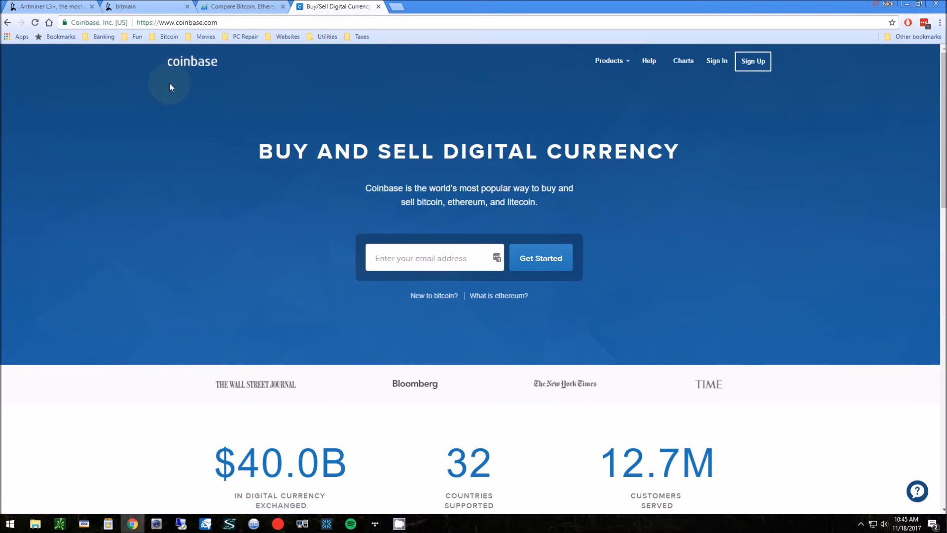
pyautogui.moveTo(339, 199)
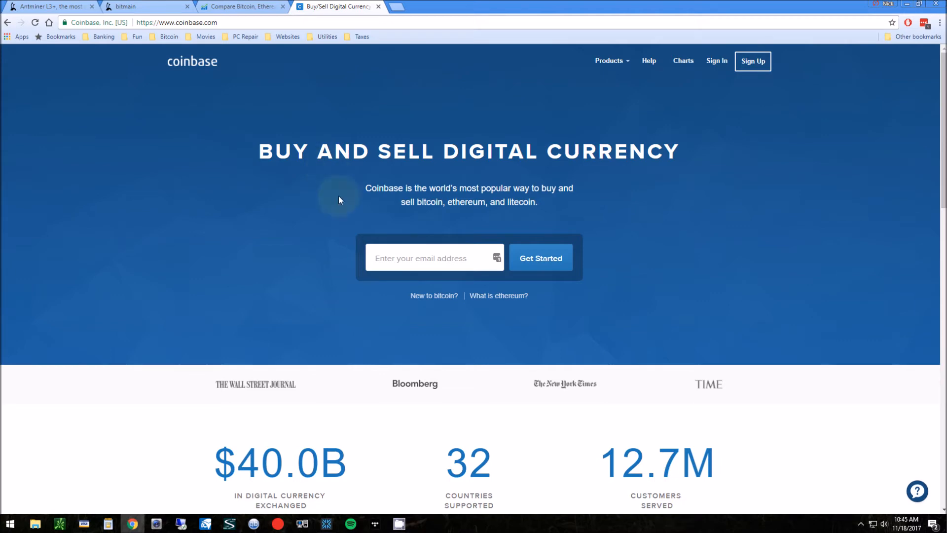
pyautogui.moveTo(203, 91)
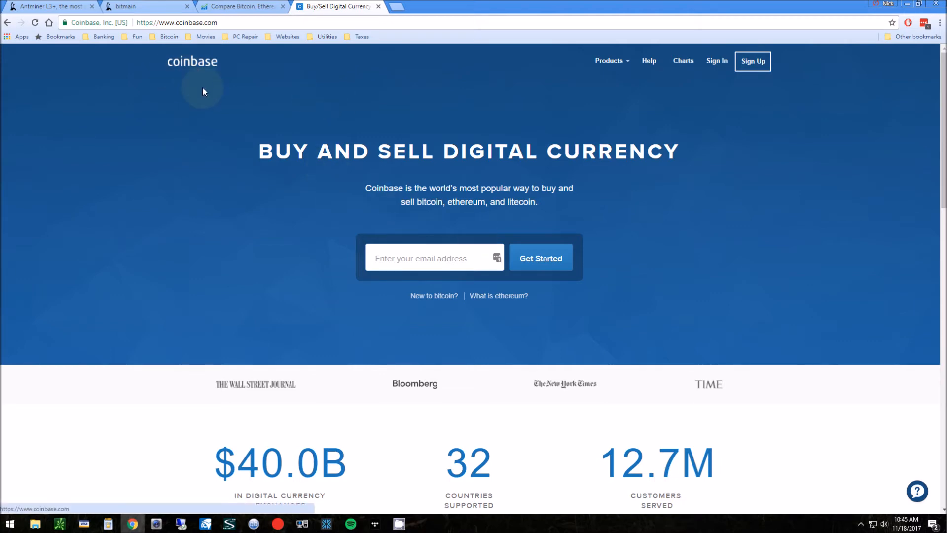
pyautogui.moveTo(298, 93)
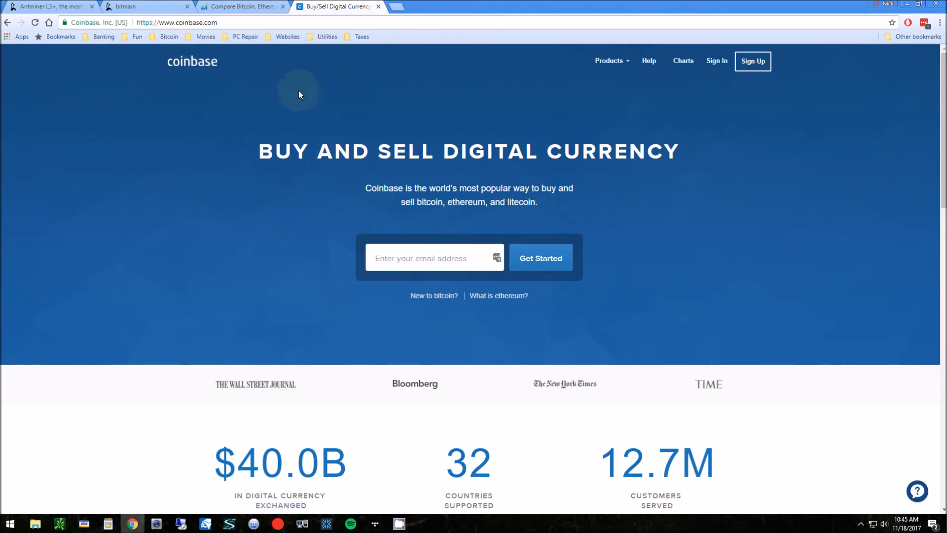
pyautogui.moveTo(128, 55)
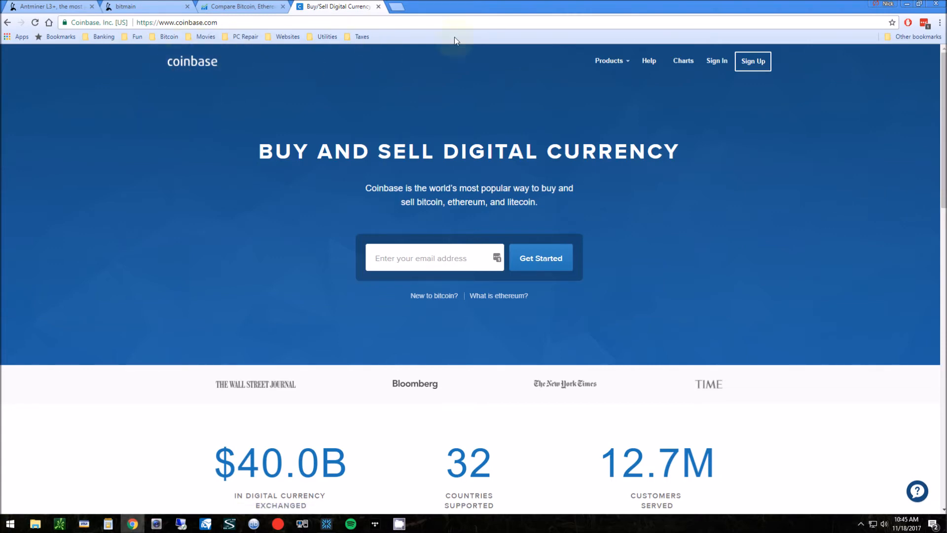
# Start a fresh browser tab and enter an address in the address bar.
pyautogui.click(392, 7)
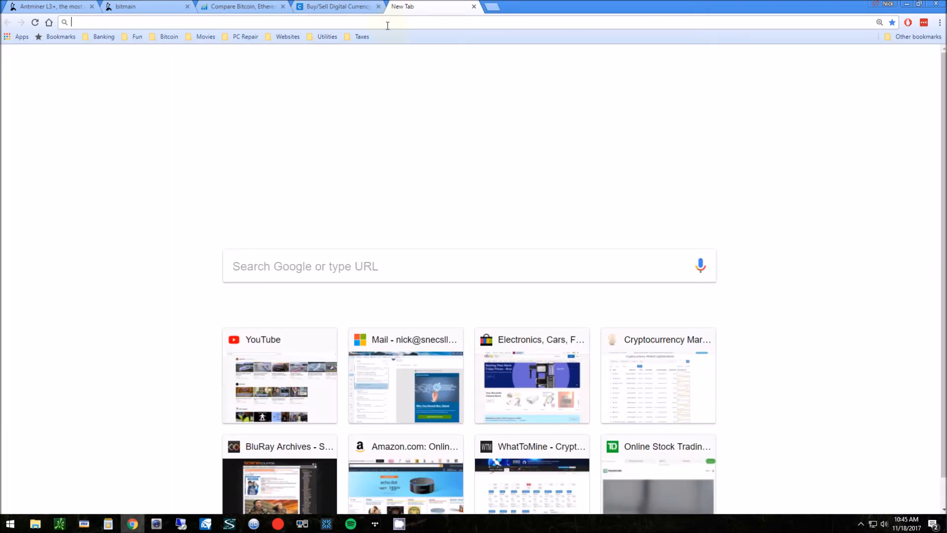
pyautogui.write('ebay.com')
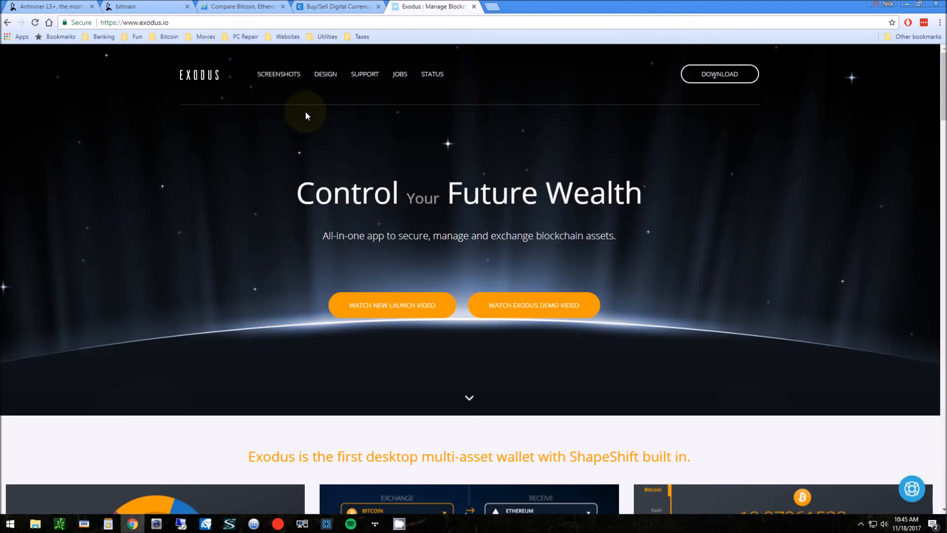
pyautogui.moveTo(492, 8)
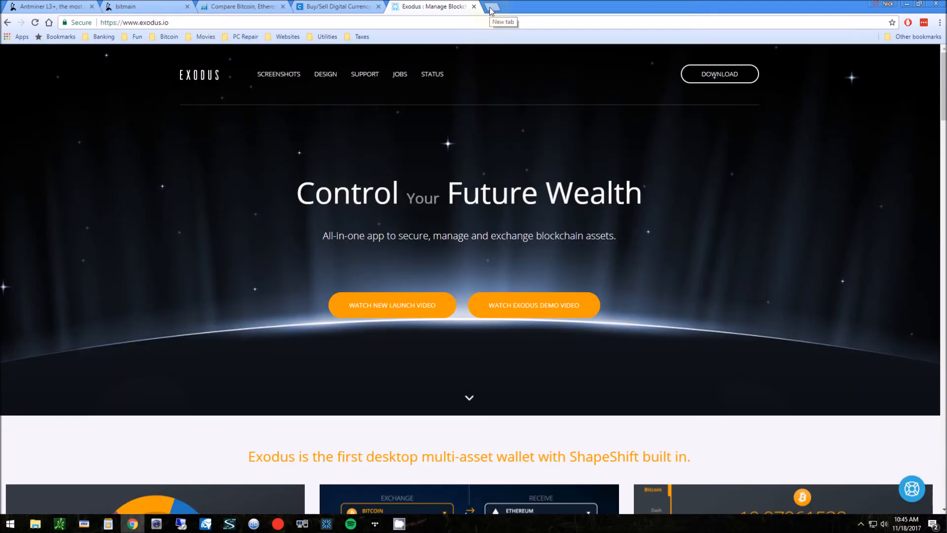
# Load the Ledger wallet website from the 'ledge' address suggestion in a new tab.
pyautogui.click(492, 7)
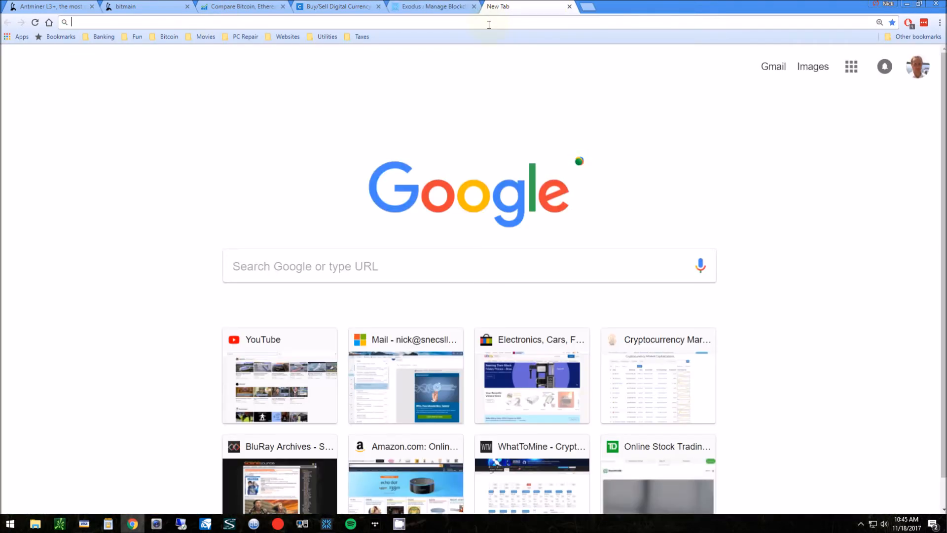
pyautogui.write('l')
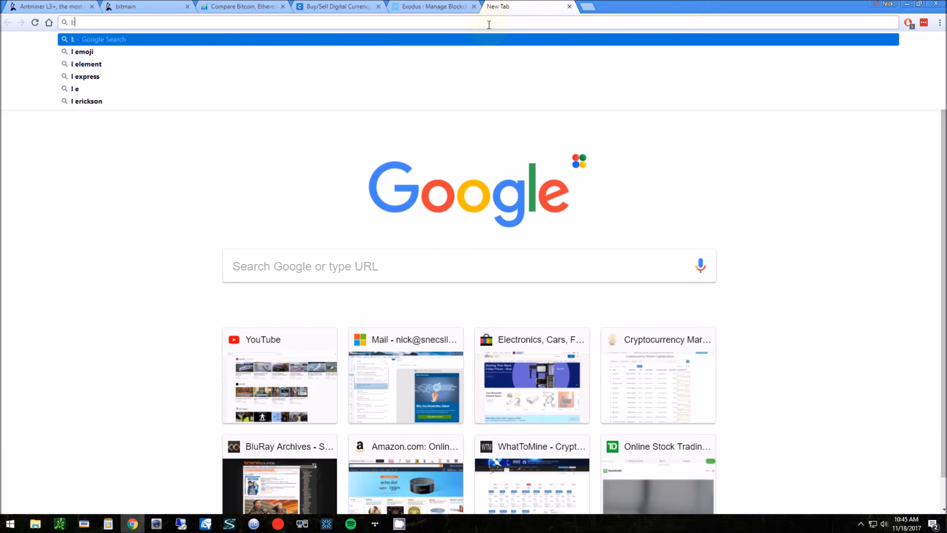
pyautogui.write('edge')
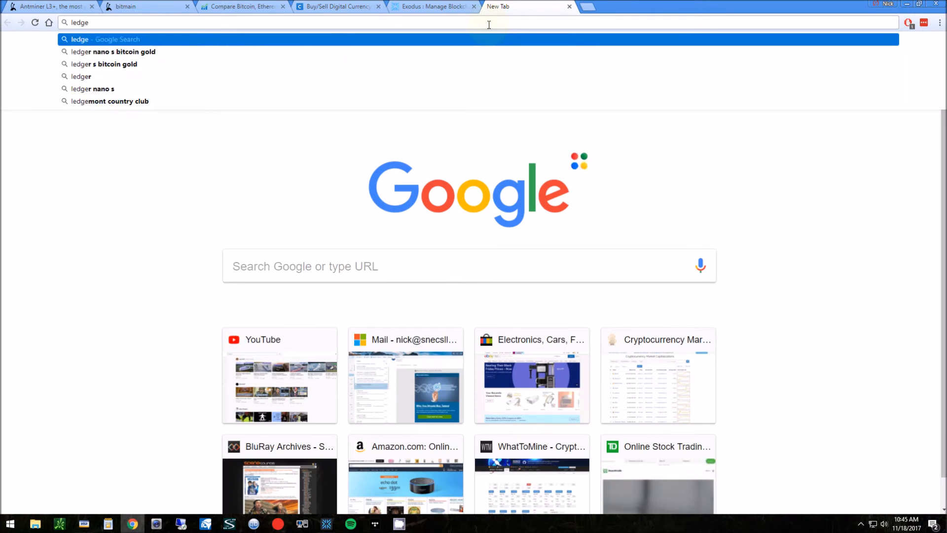
pyautogui.click(94, 89)
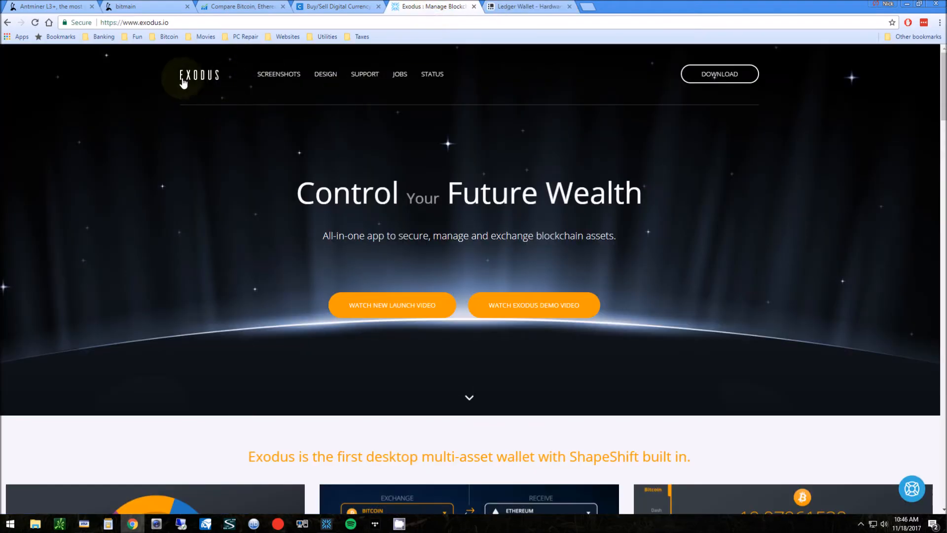
pyautogui.click(529, 7)
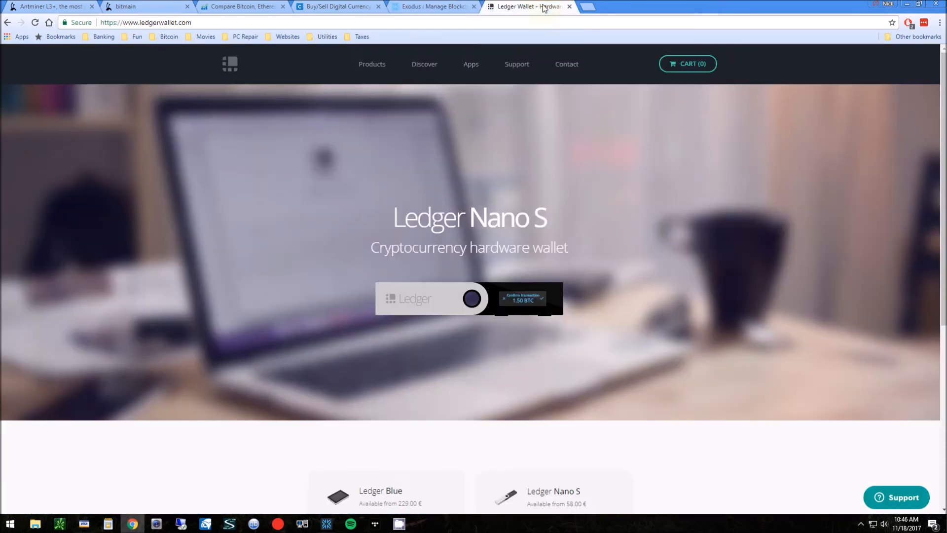
# Return to the Exodus tab showing portfolio, ShapeShift exchange and multi-asset wallet features.
pyautogui.click(432, 7)
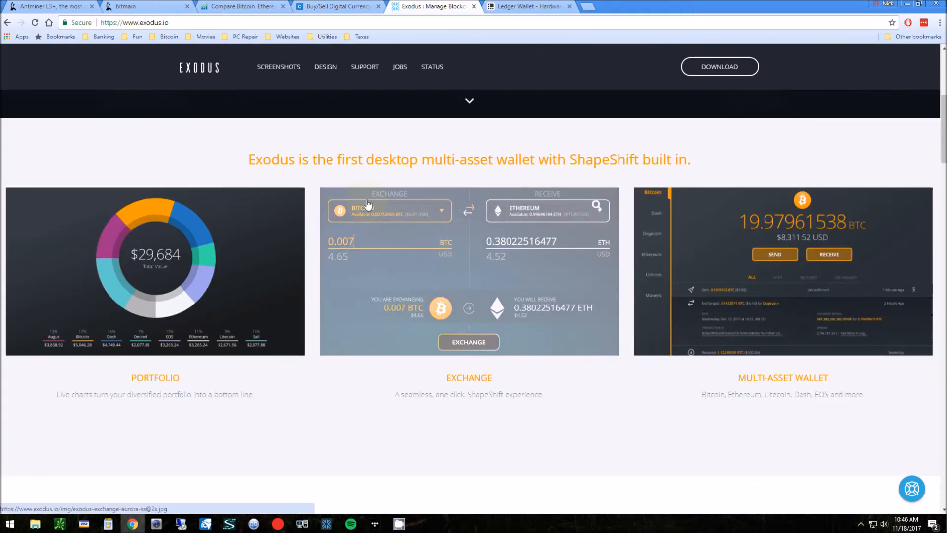
pyautogui.moveTo(440, 225)
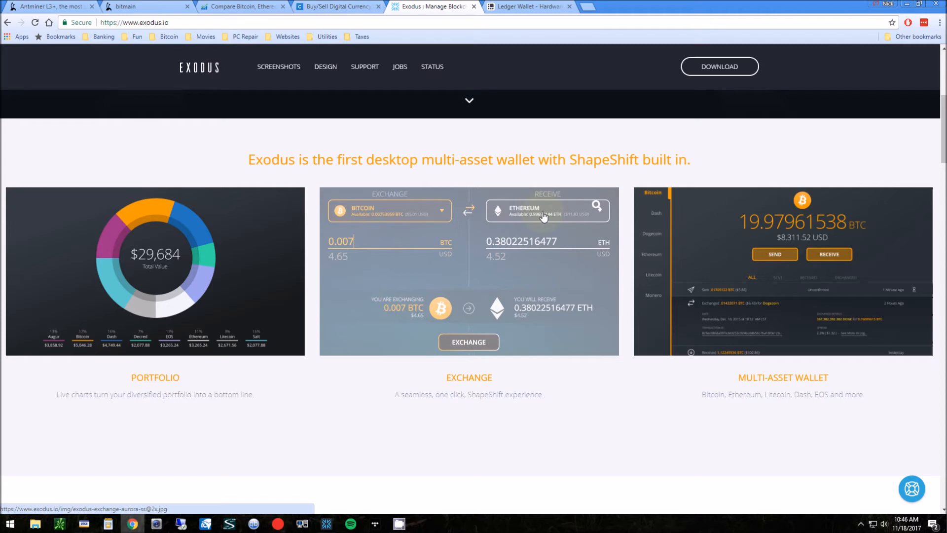
pyautogui.moveTo(406, 220)
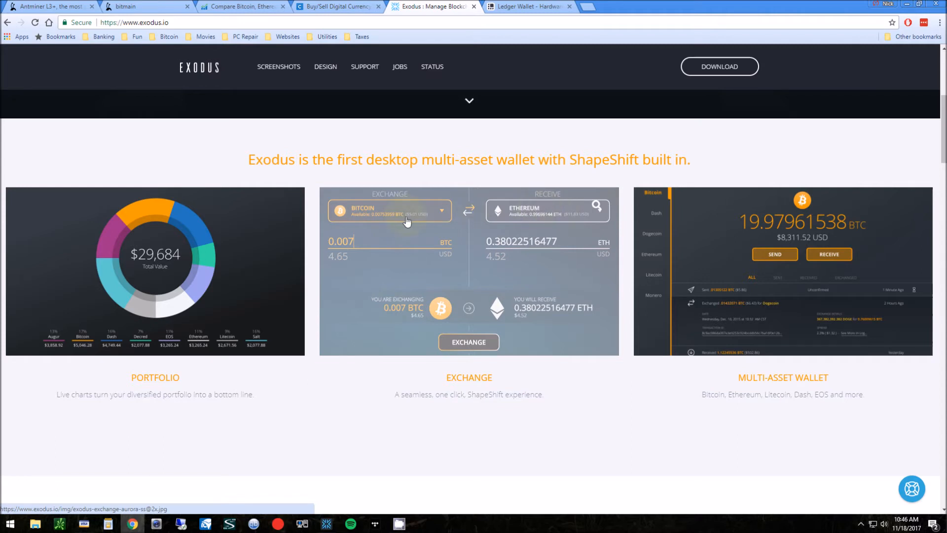
pyautogui.moveTo(349, 222)
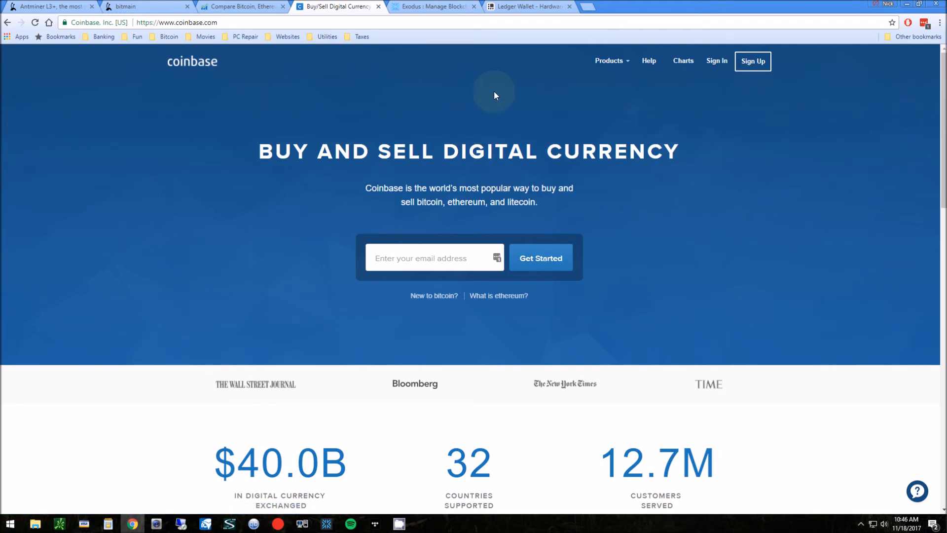
pyautogui.moveTo(290, 101)
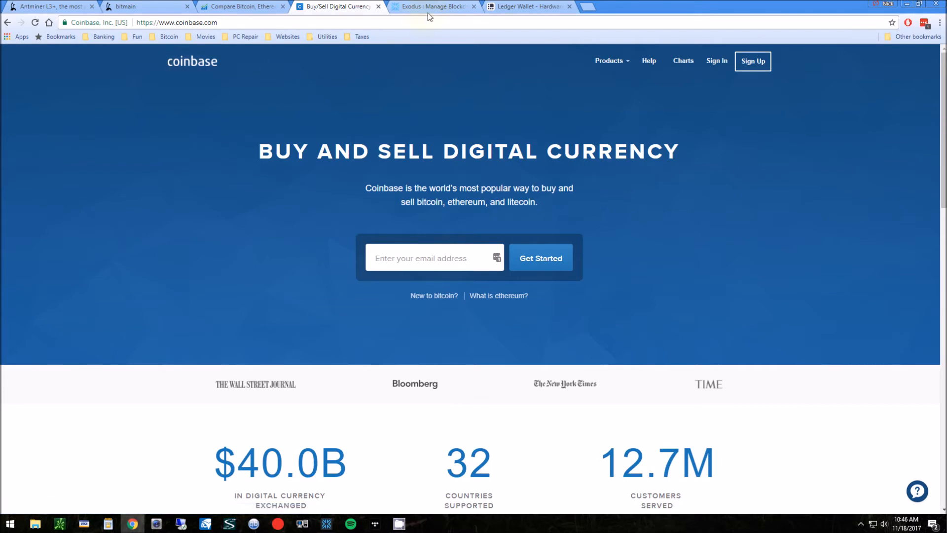
pyautogui.click(433, 7)
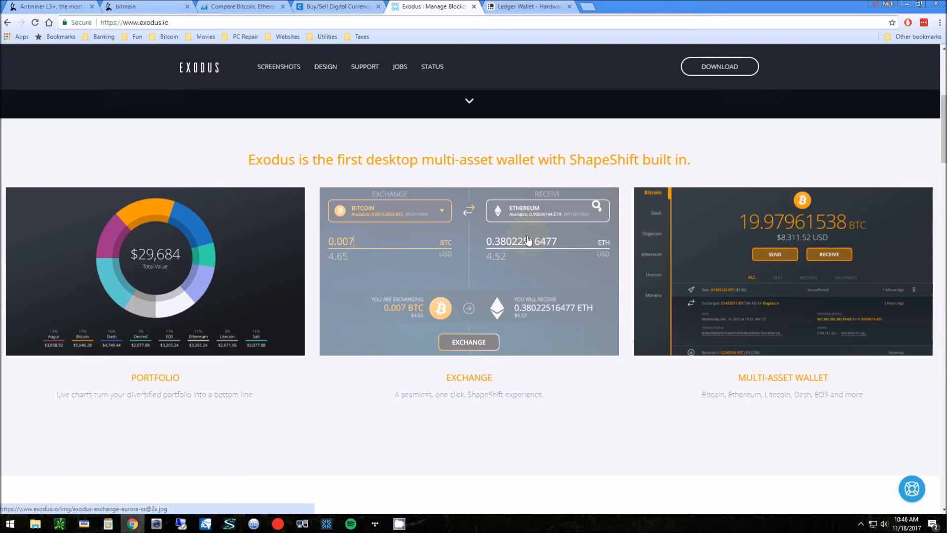
pyautogui.moveTo(560, 243)
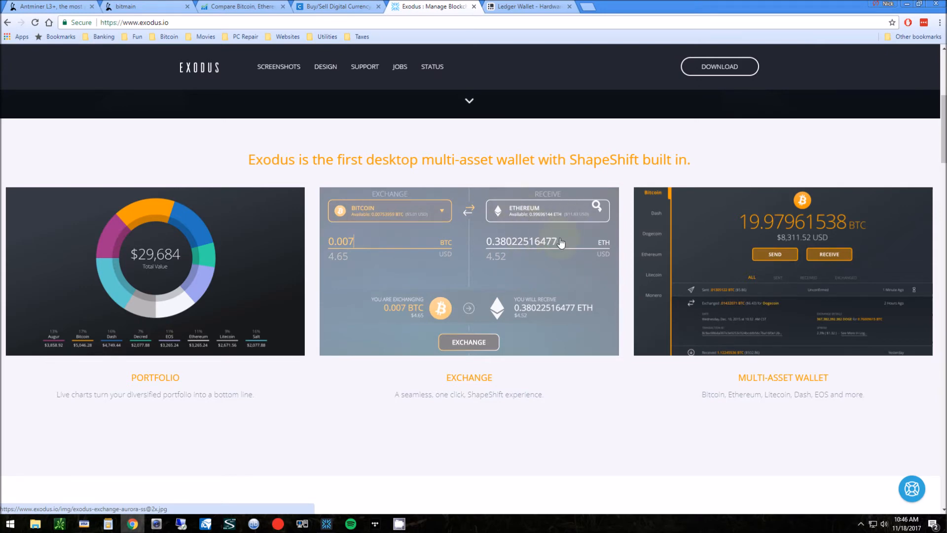
pyautogui.moveTo(487, 205)
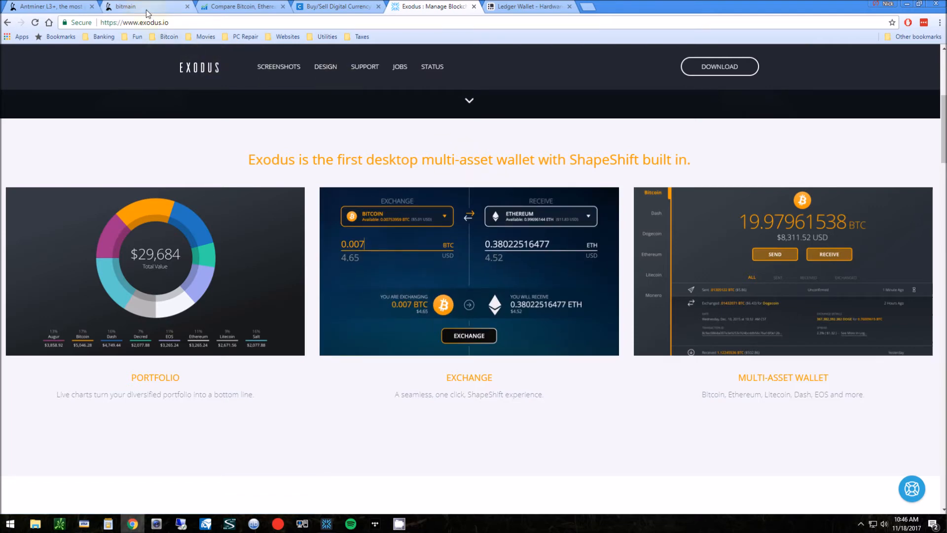
# Include the APW3++ power supply in the Bitmain cart order and clear the policy warning.
pyautogui.click(145, 7)
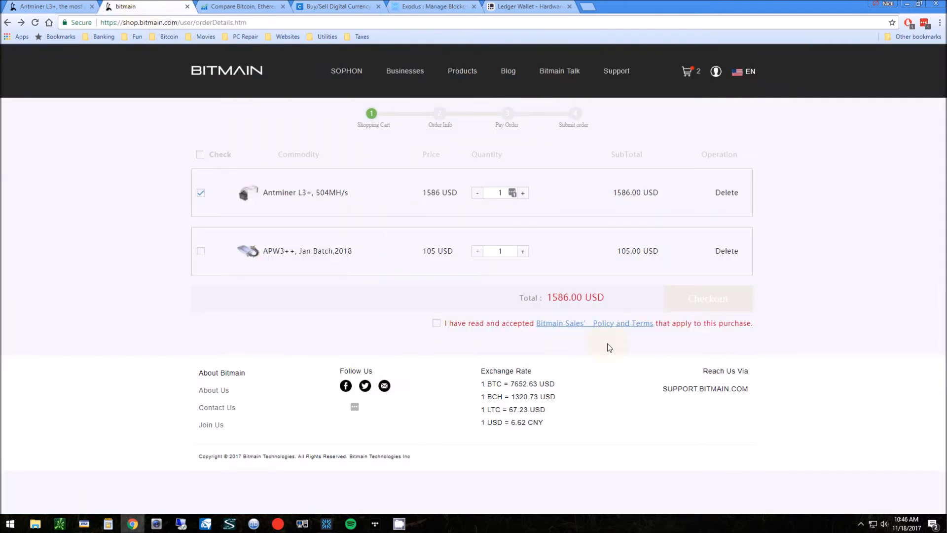
pyautogui.moveTo(168, 248)
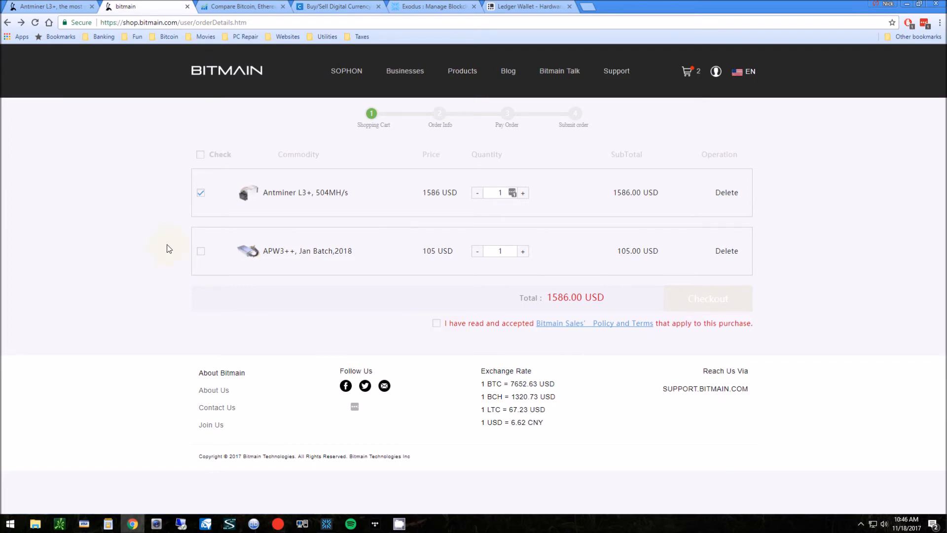
pyautogui.click(201, 250)
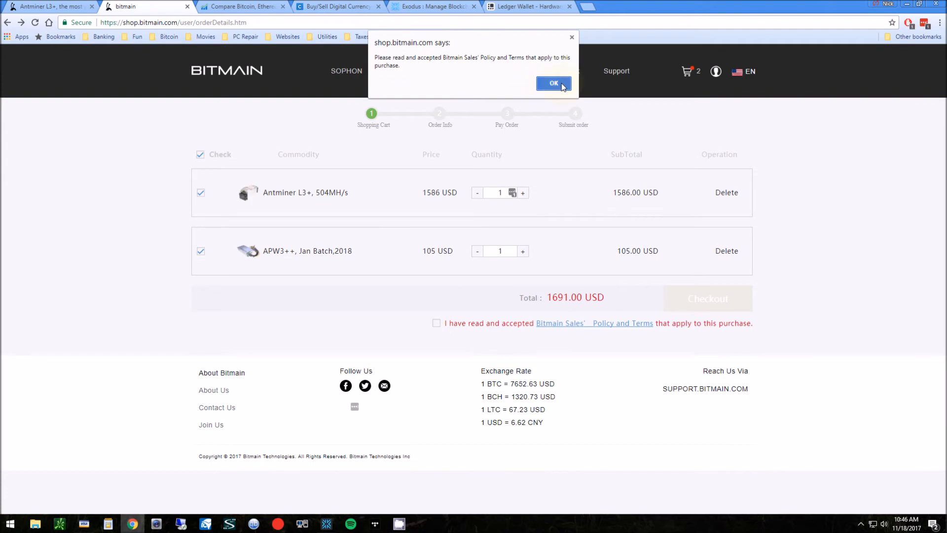
pyautogui.click(552, 83)
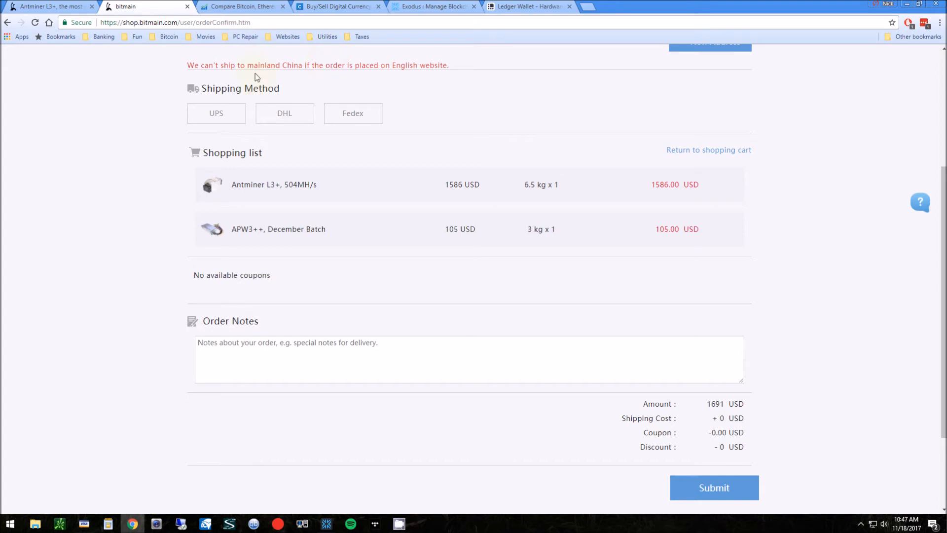
pyautogui.moveTo(483, 224)
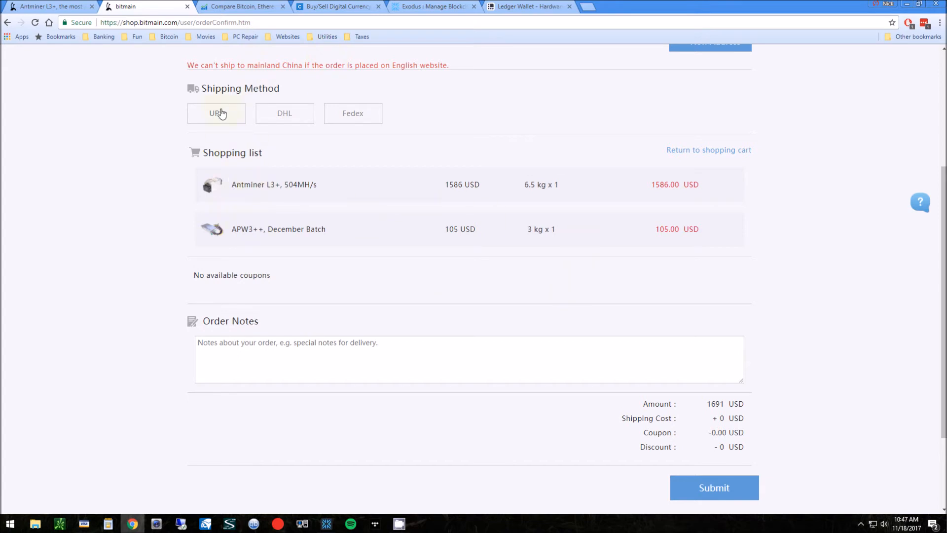
# Choose UPS shipping, adding 125.42 USD, and submit the order.
pyautogui.click(216, 113)
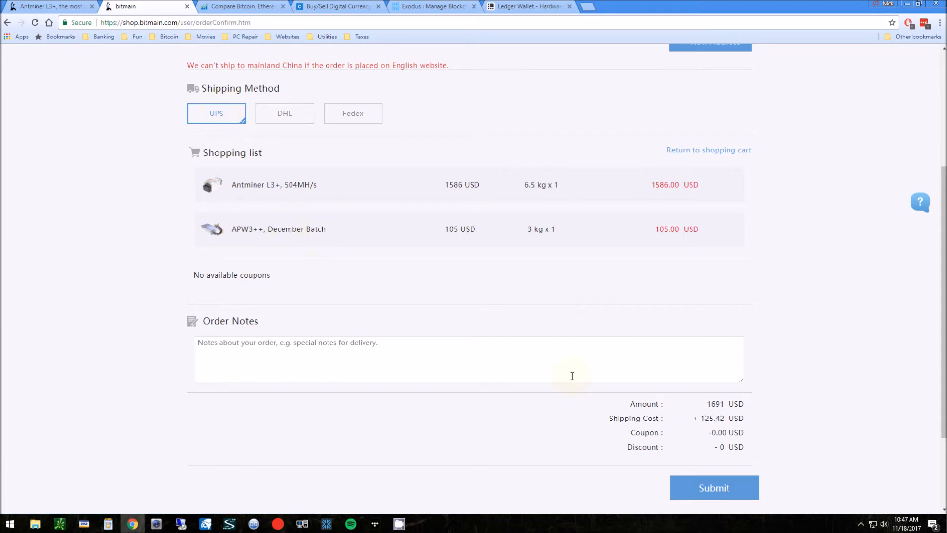
pyautogui.moveTo(373, 393)
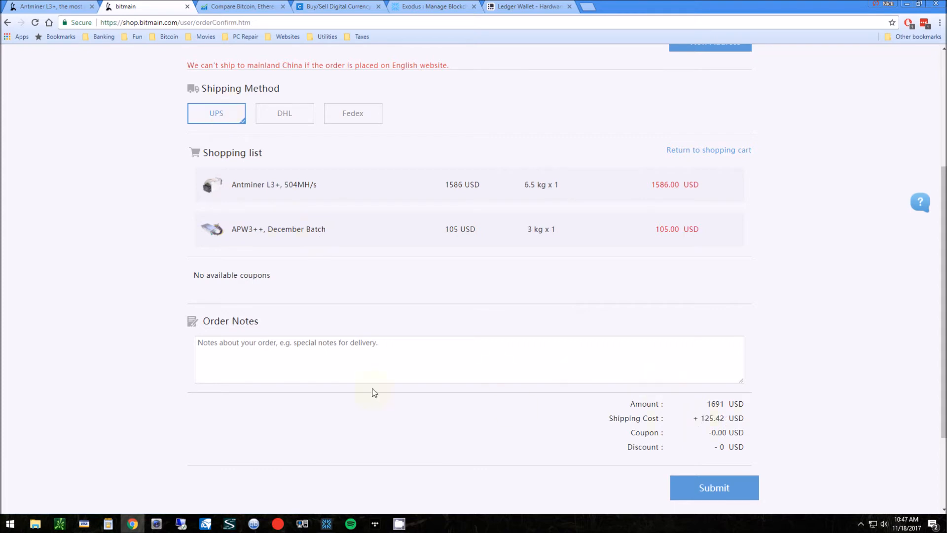
pyautogui.moveTo(713, 487)
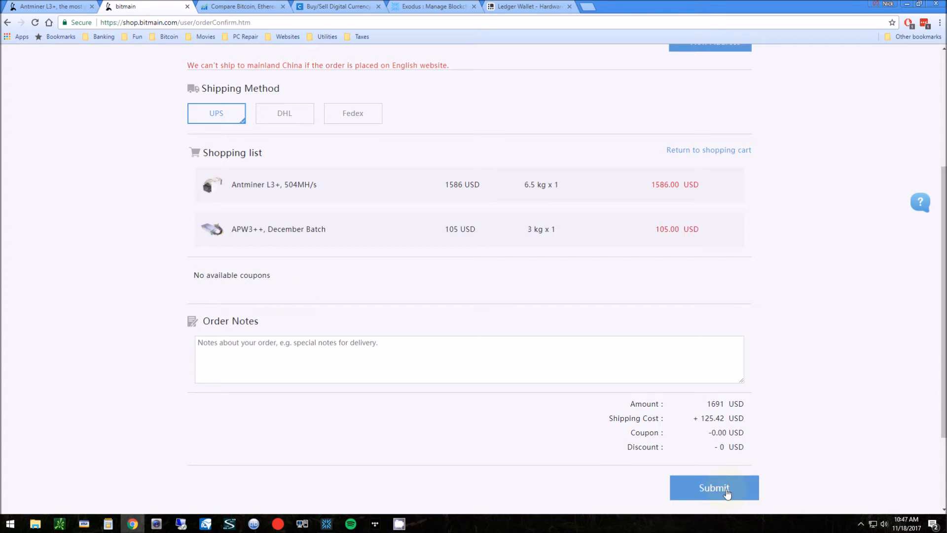
pyautogui.click(713, 488)
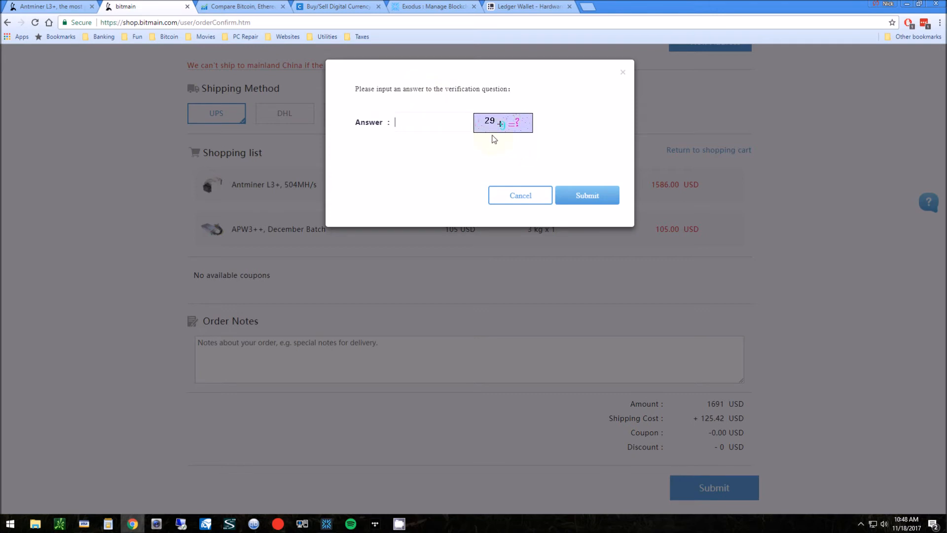
# Place the order for 1816.42 USD payable in Bitcoin Cash.
pyautogui.click(586, 196)
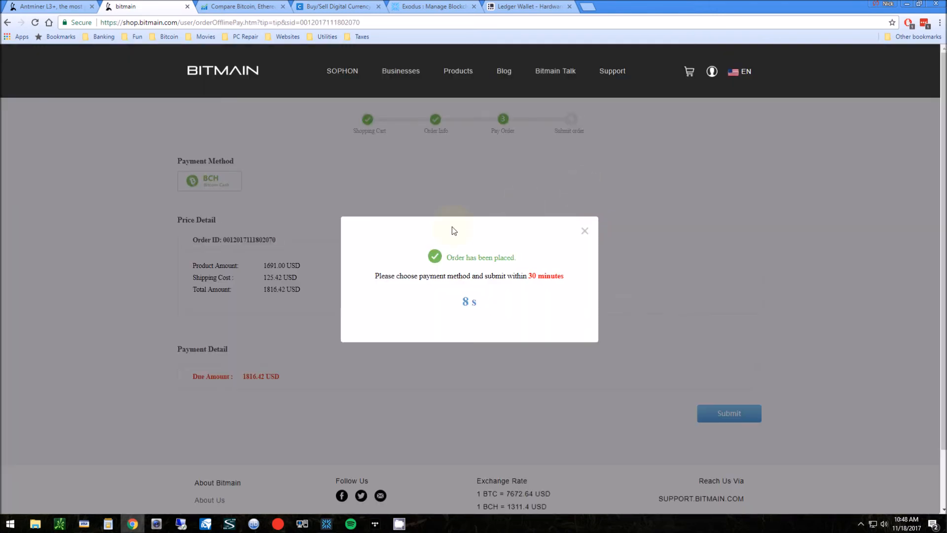
pyautogui.moveTo(518, 284)
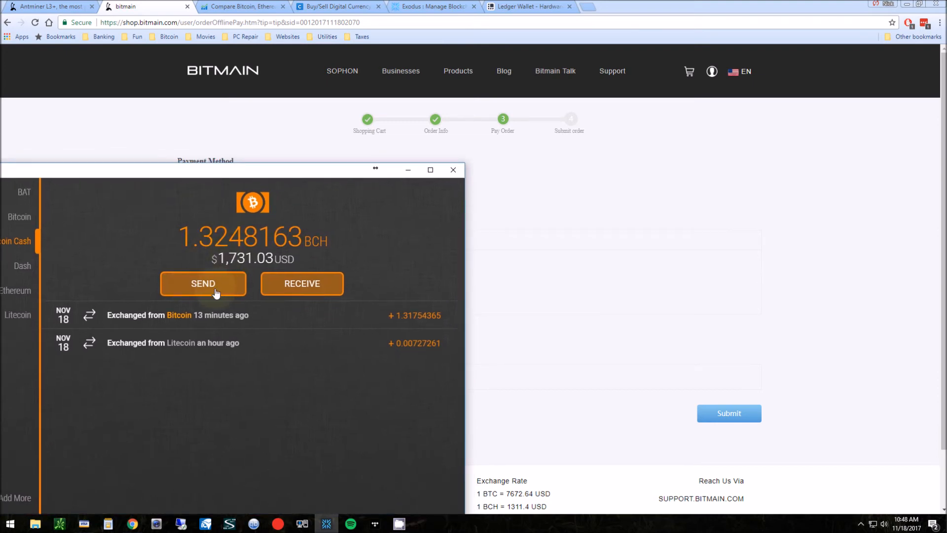
# Show the Exodus exchange panel, preset from Bitcoin (1.7446 BTC) to Ethereum.
pyautogui.click(203, 283)
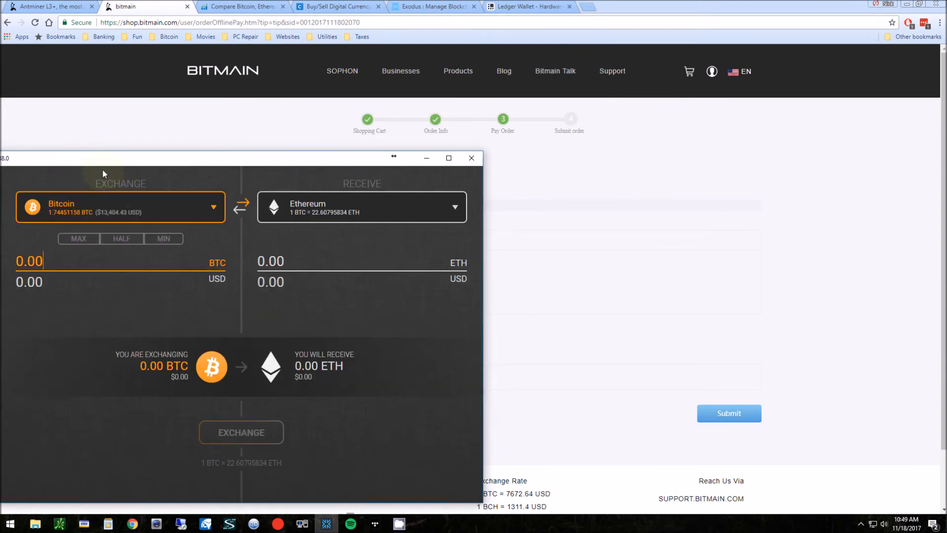
# Review the ShapeShift Litecoin-to-Bitcoin Cash order status until it reports the Bitcoin Cash sent.
pyautogui.click(213, 206)
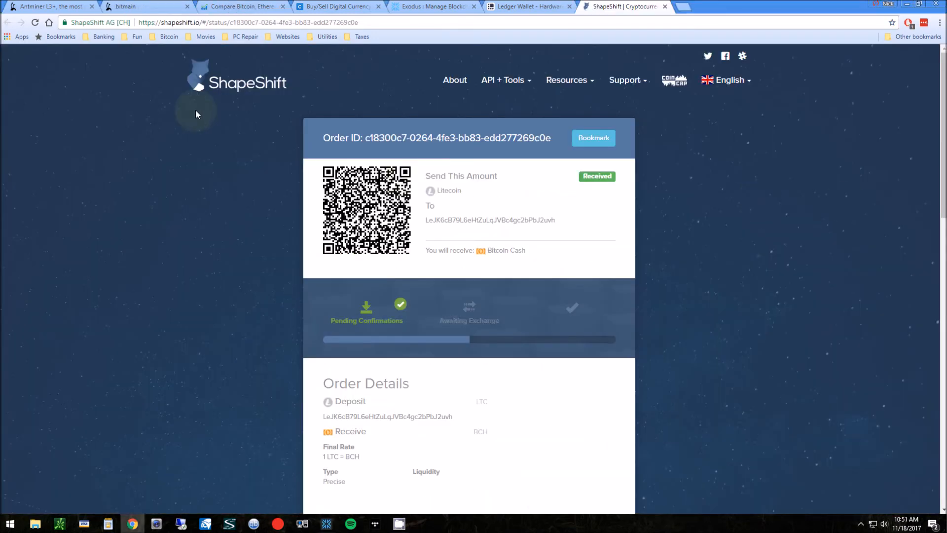
pyautogui.doubleClick(447, 190)
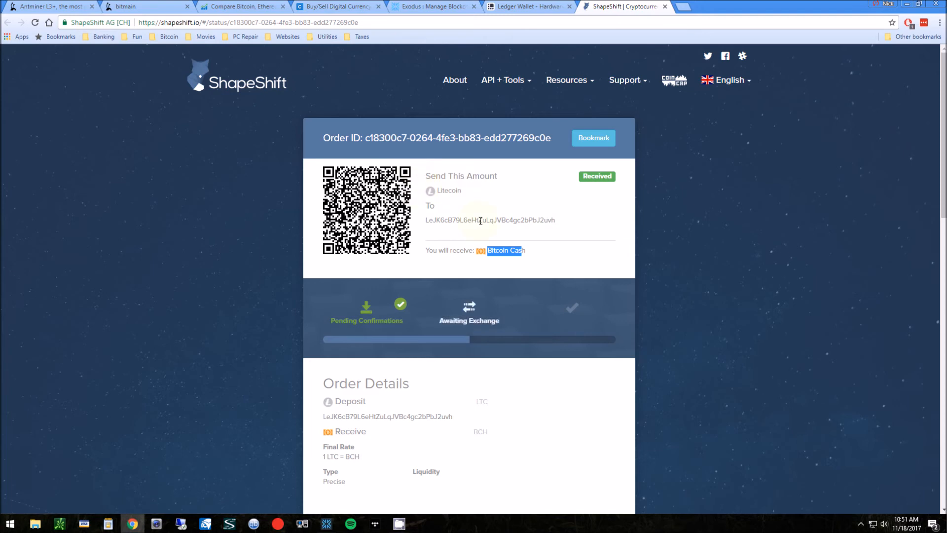
pyautogui.scroll(-3)
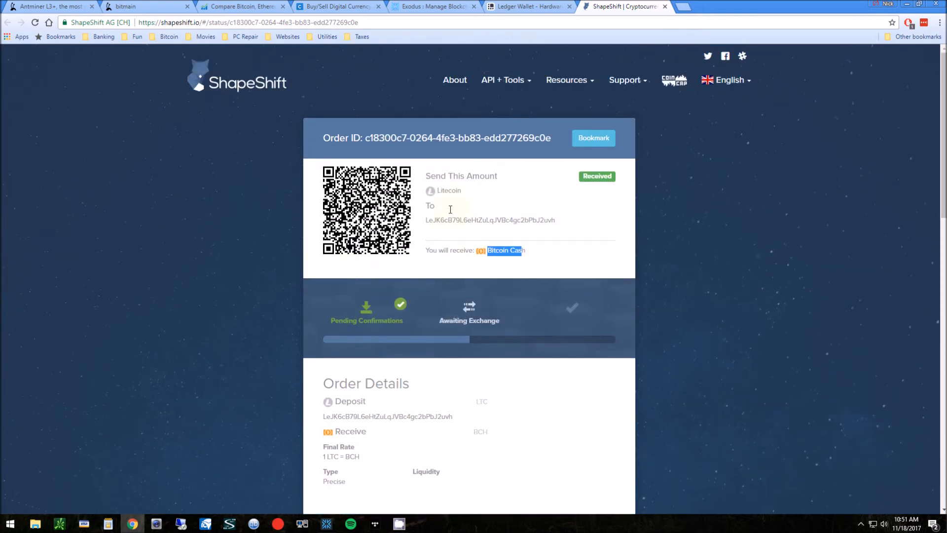
pyautogui.scroll(-3)
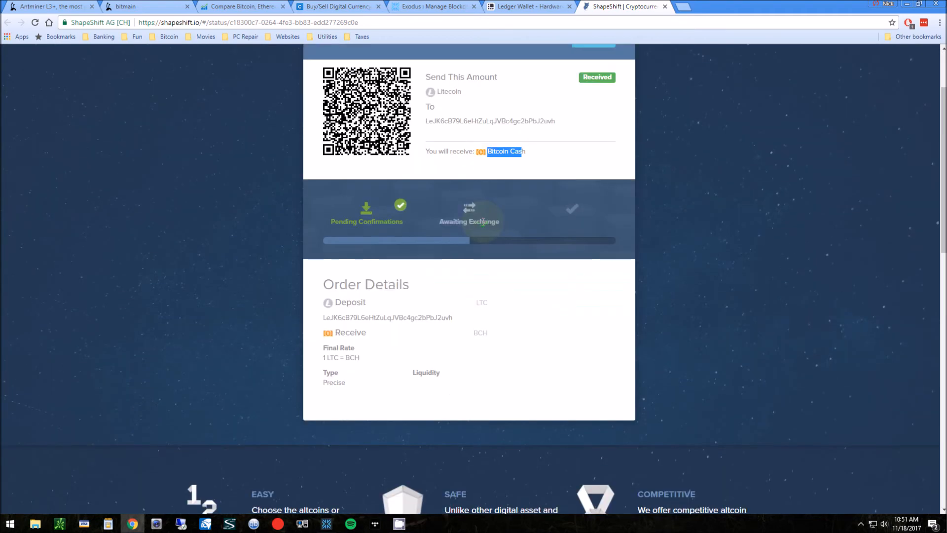
pyautogui.scroll(-3)
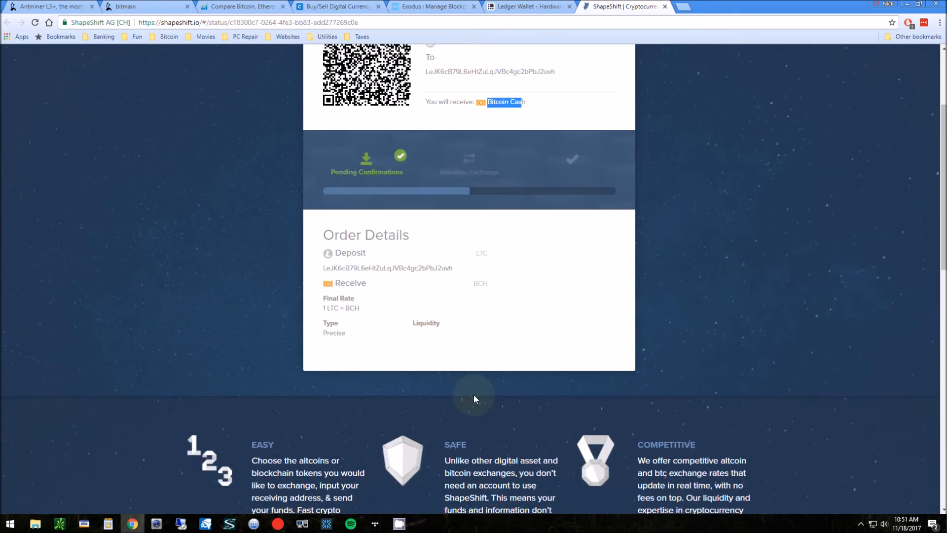
pyautogui.scroll(3)
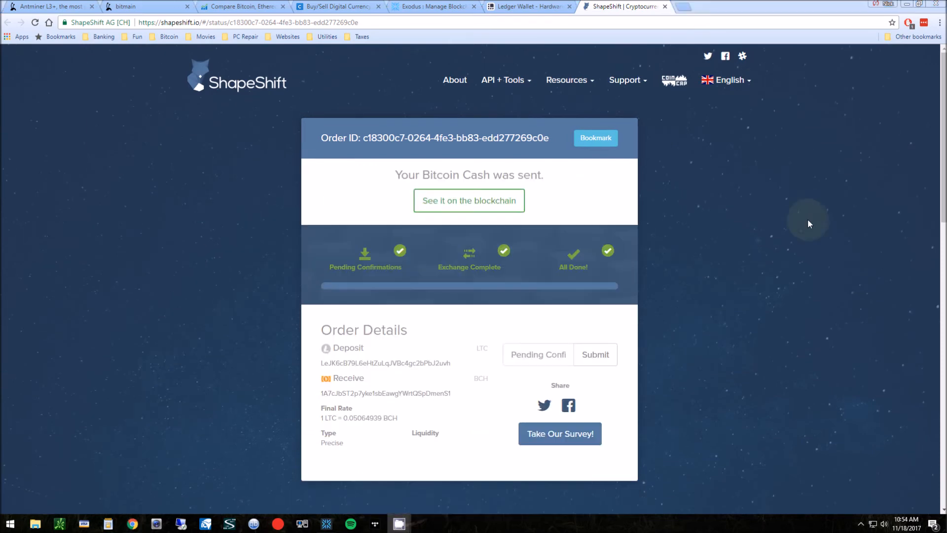
pyautogui.moveTo(196, 101)
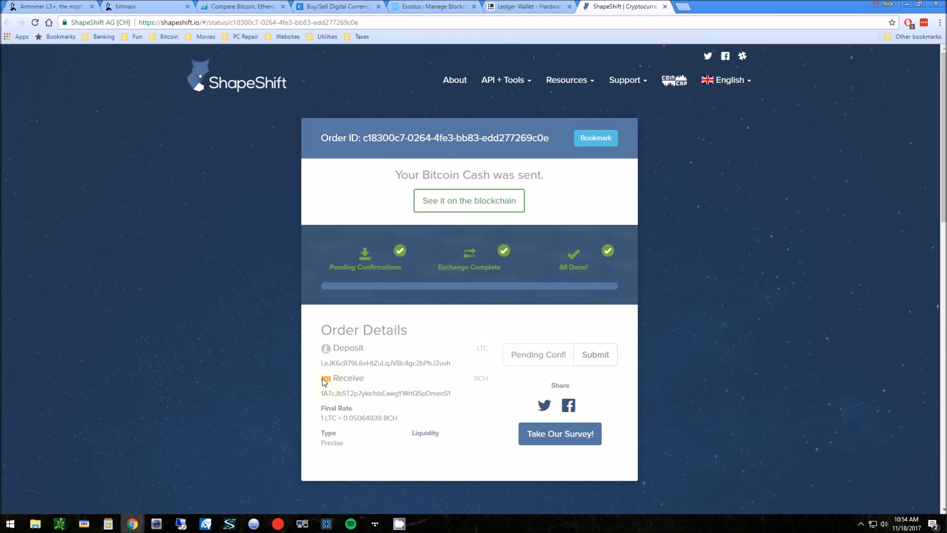
pyautogui.moveTo(442, 15)
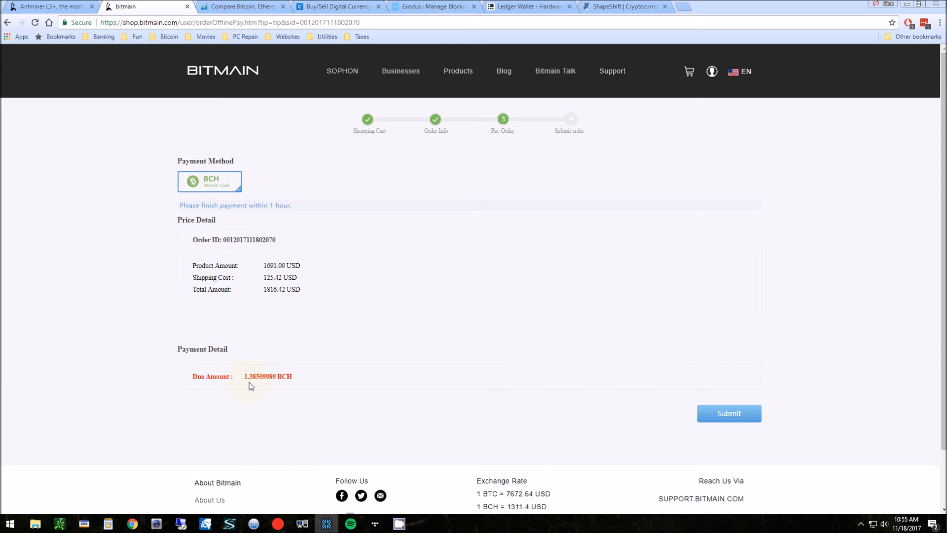
pyautogui.moveTo(729, 413)
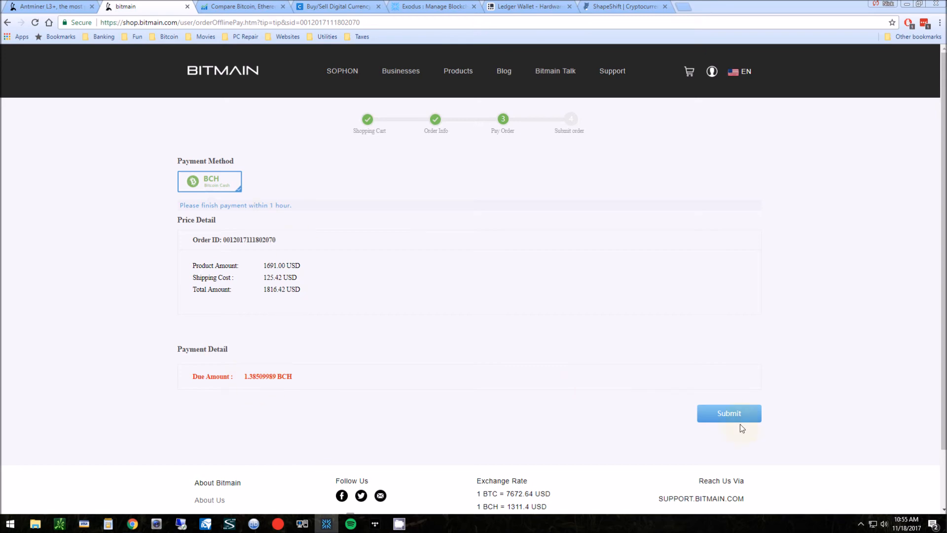
# Submit the Bitmain order for BCH payment and select the payment address for 1.39792716 BCH.
pyautogui.click(728, 413)
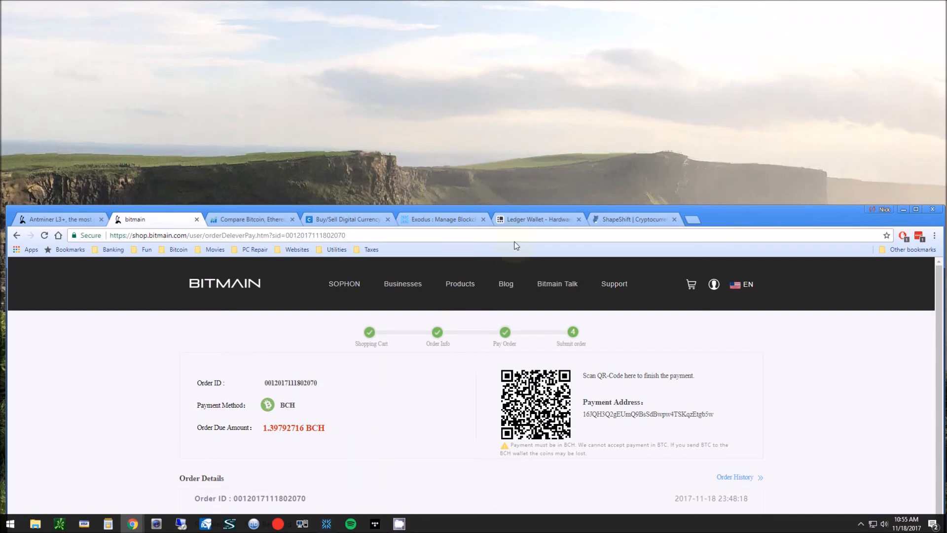
pyautogui.moveTo(7, 274)
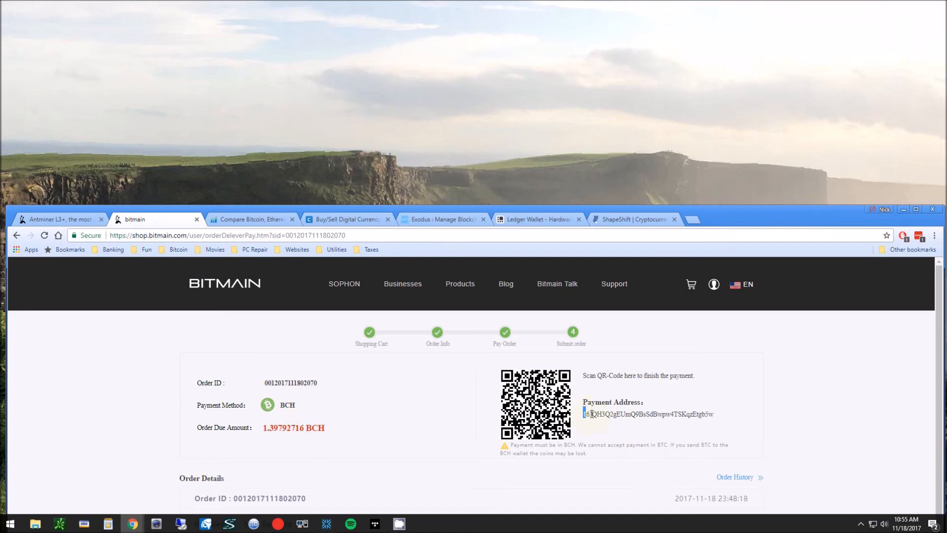
pyautogui.doubleClick(647, 413)
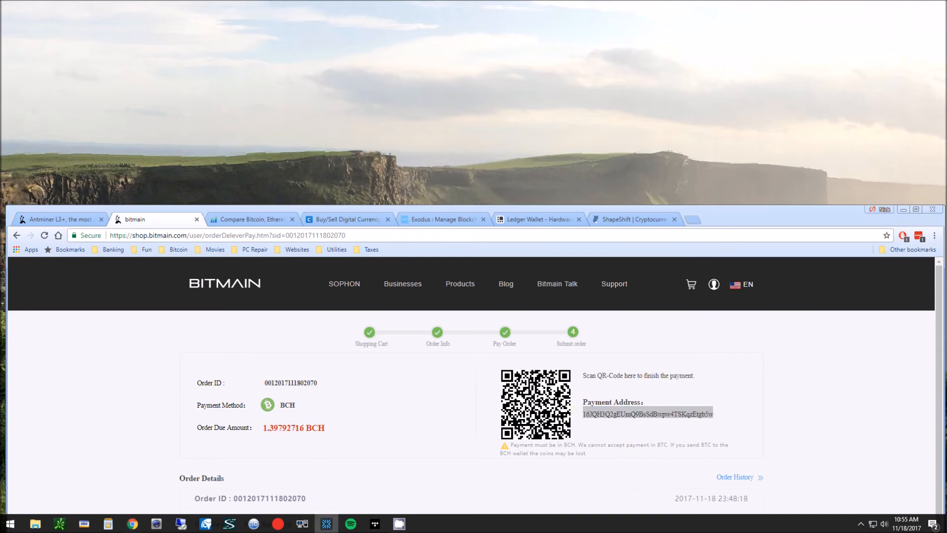
pyautogui.moveTo(628, 436)
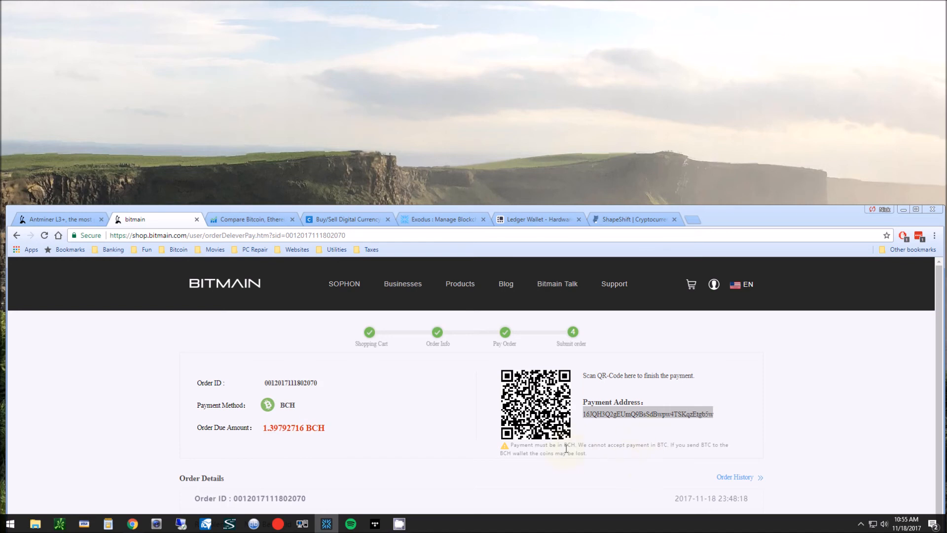
pyautogui.moveTo(605, 434)
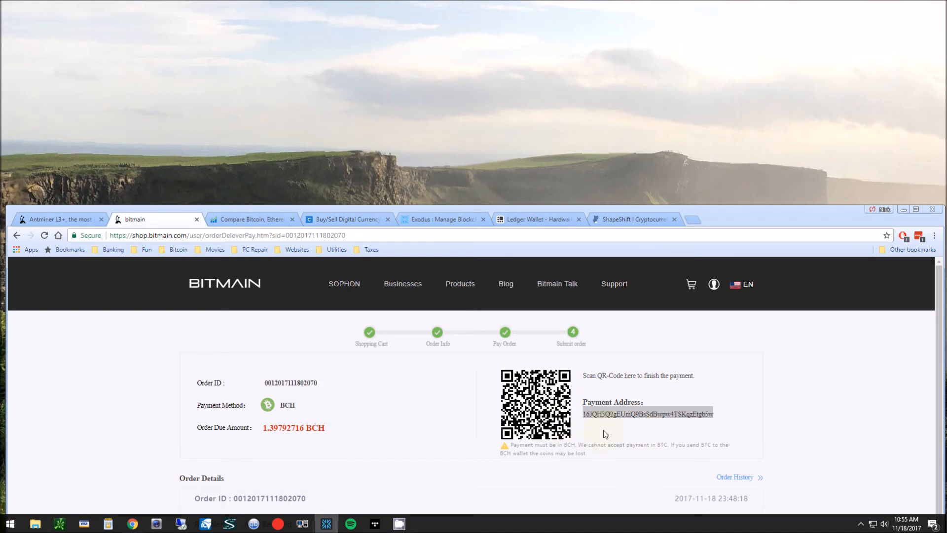
pyautogui.moveTo(596, 411)
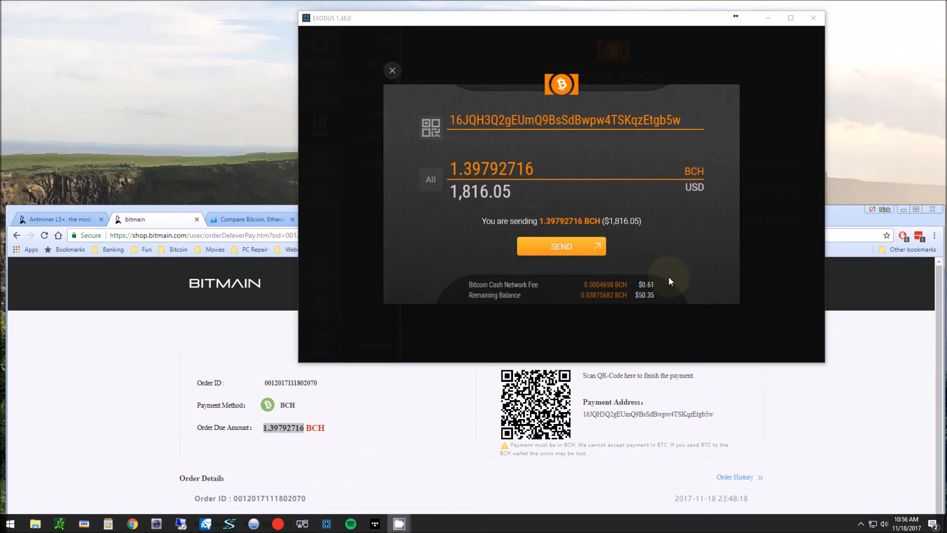
pyautogui.moveTo(456, 129)
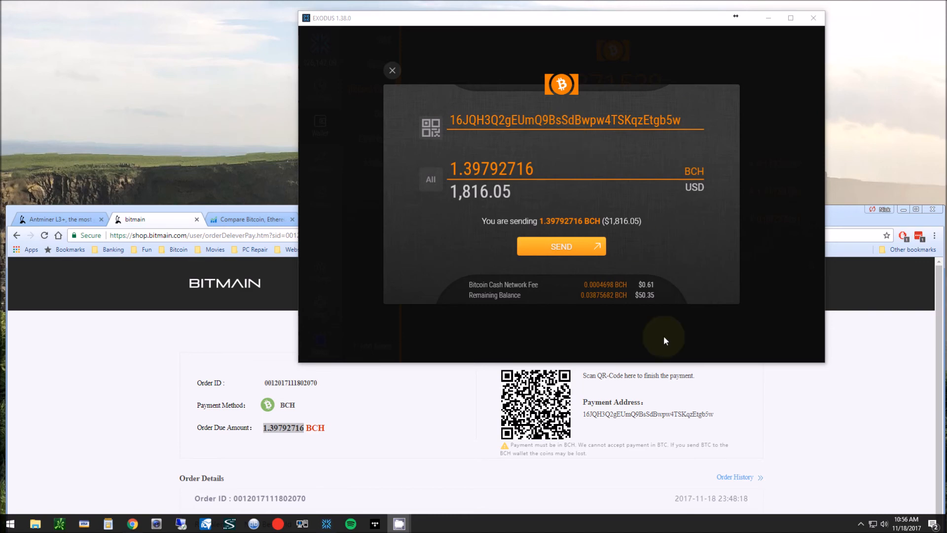
pyautogui.moveTo(671, 139)
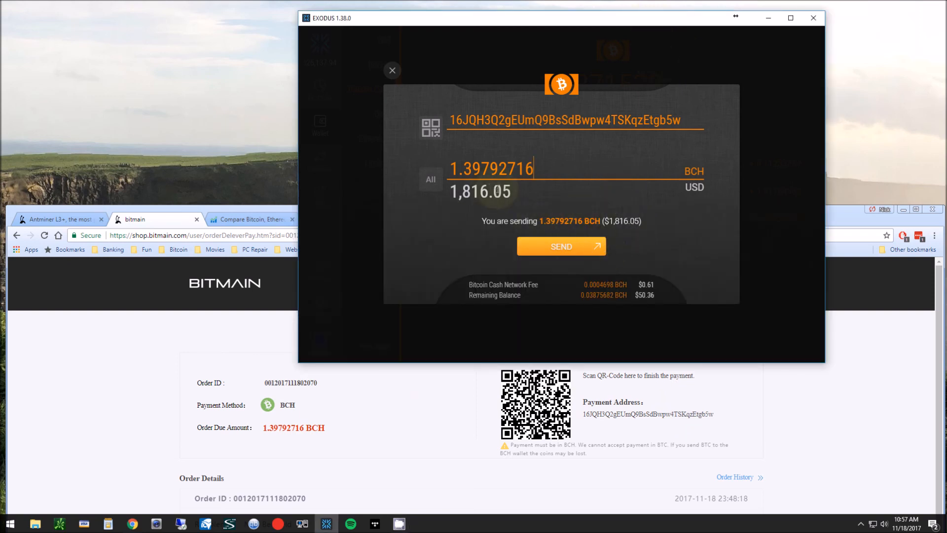
# Send 1.39792716 BCH ($1,816.05) from Exodus to the Bitmain address and confirm success.
pyautogui.click(560, 247)
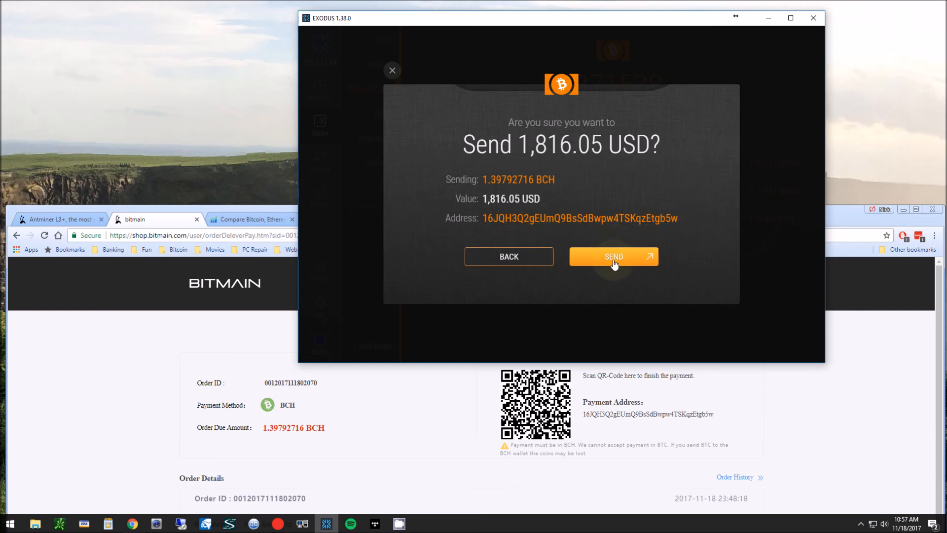
pyautogui.click(613, 256)
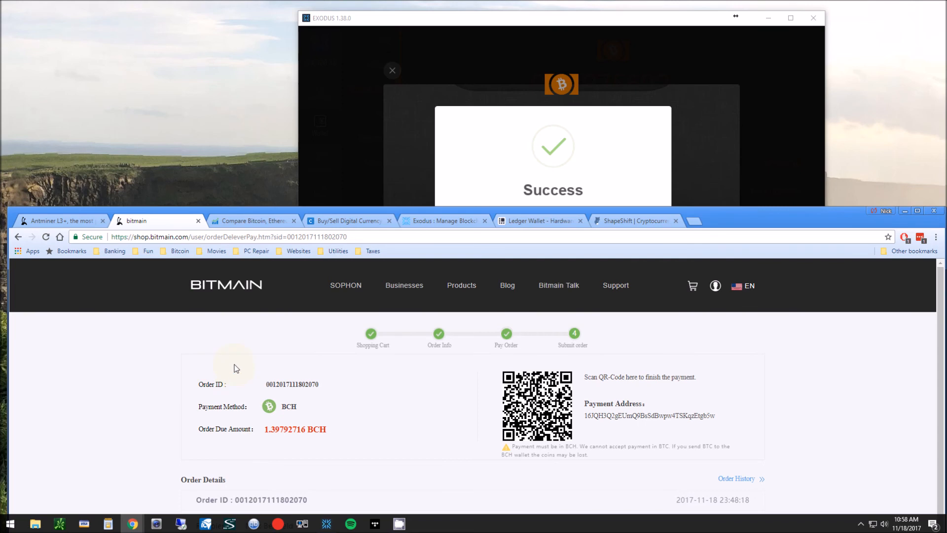
pyautogui.moveTo(268, 327)
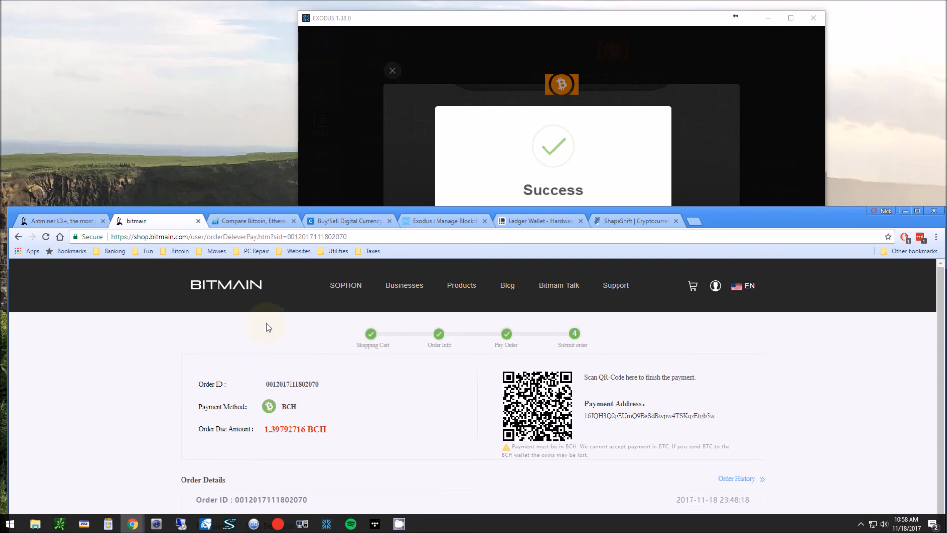
pyautogui.moveTo(524, 262)
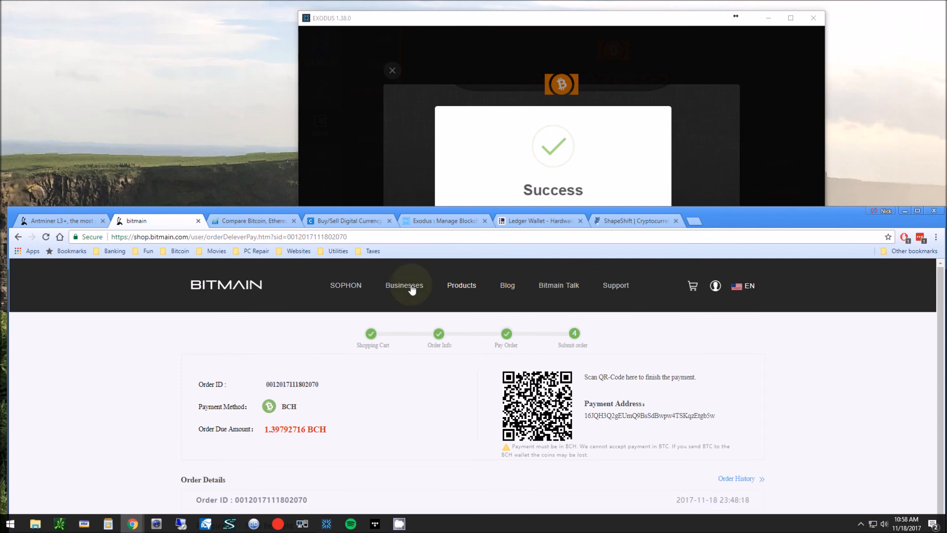
pyautogui.moveTo(382, 424)
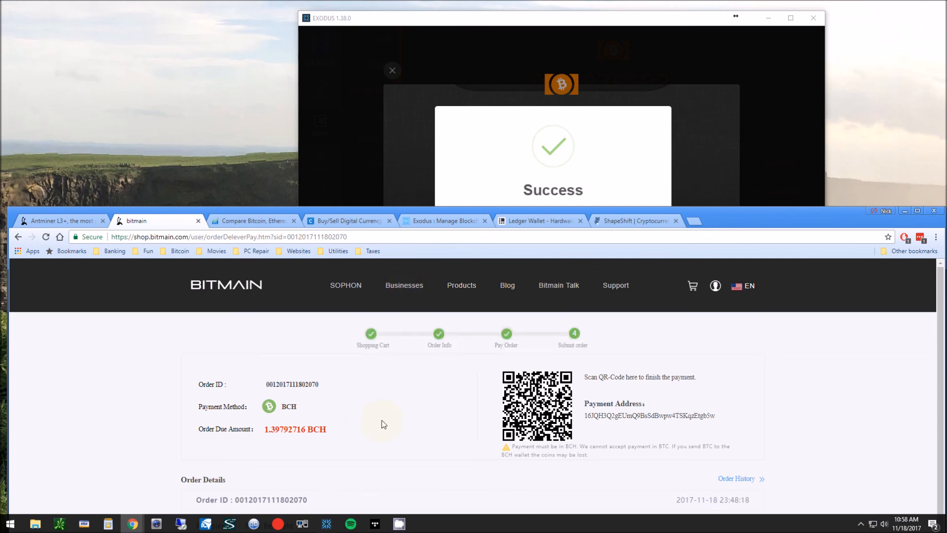
pyautogui.moveTo(415, 363)
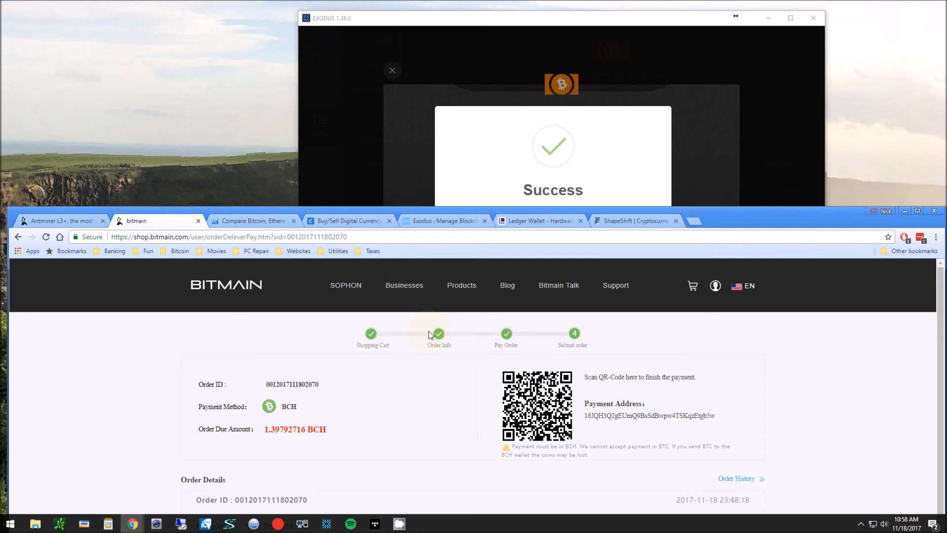
pyautogui.moveTo(556, 359)
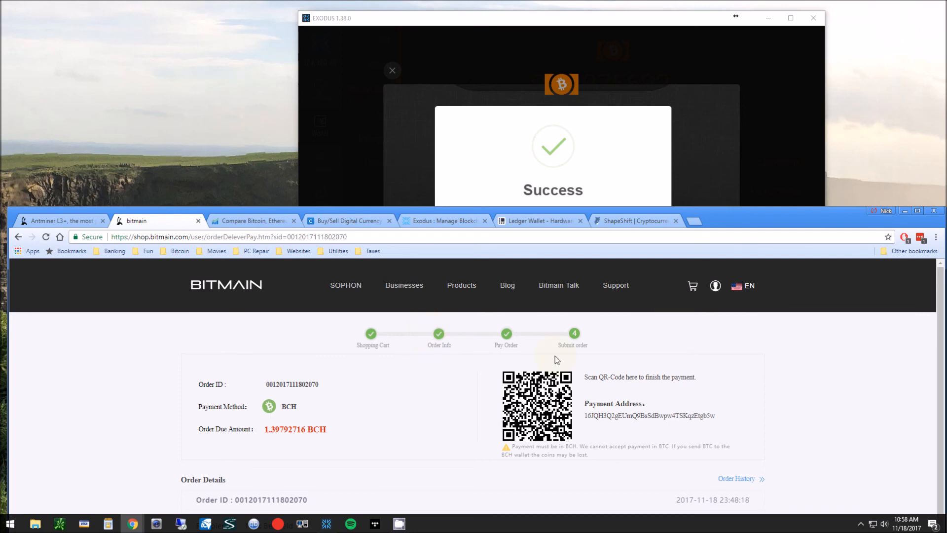
pyautogui.moveTo(526, 290)
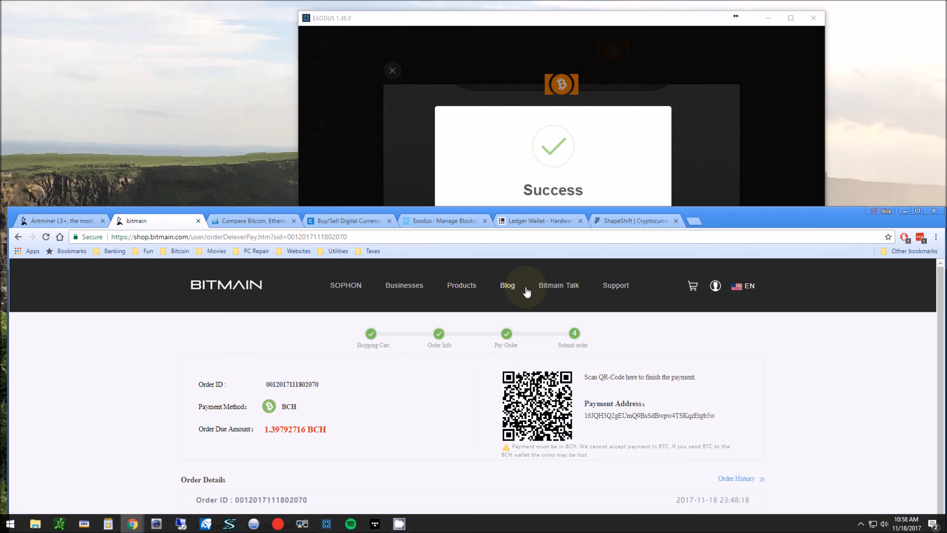
pyautogui.moveTo(698, 351)
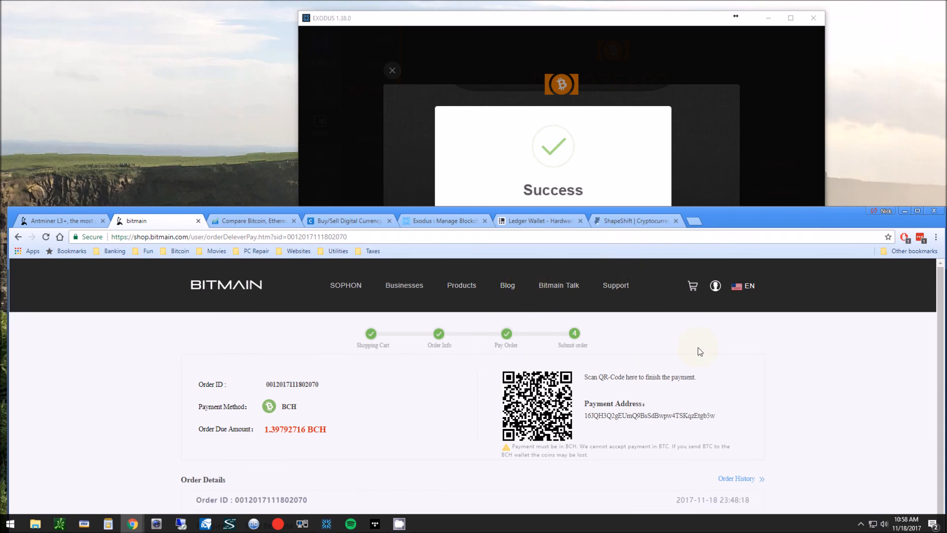
pyautogui.moveTo(468, 362)
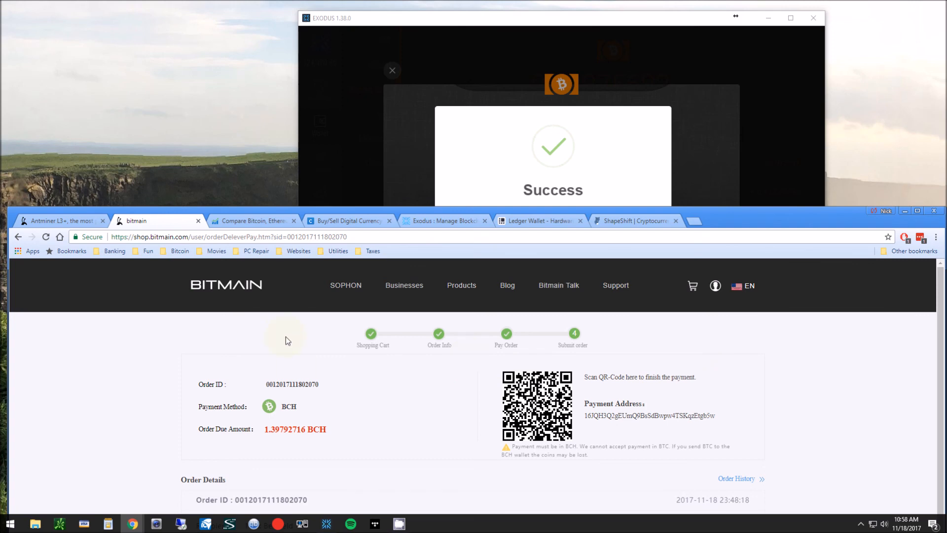
pyautogui.moveTo(251, 335)
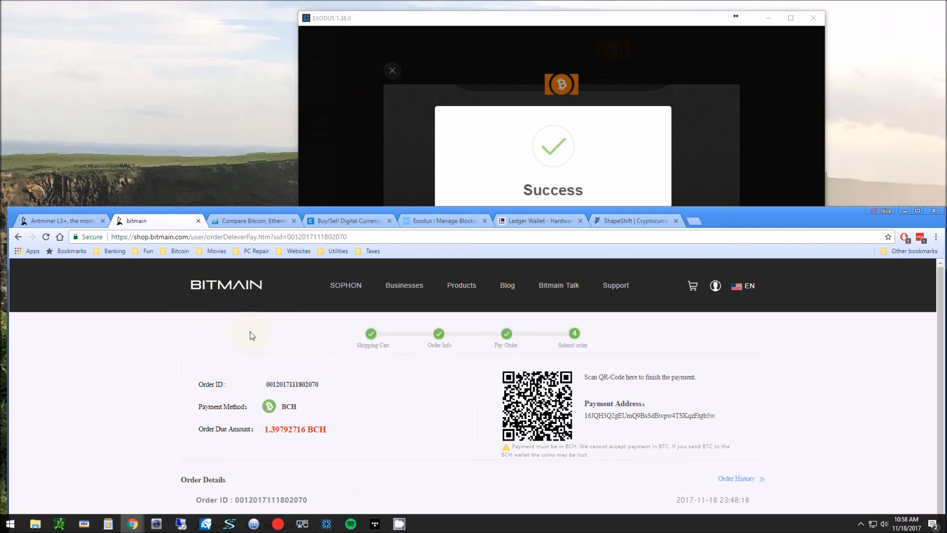